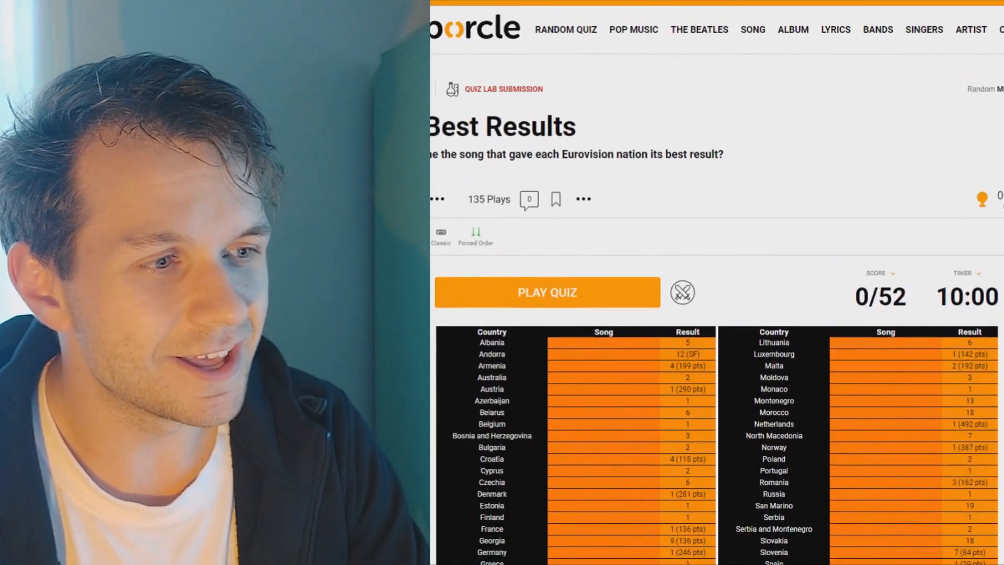
Scroll down to the Eurovision best-results quiz and start it with Play Quiz.
{"action": "scroll", "scroll_direction": "down", "scroll_amount": 3}
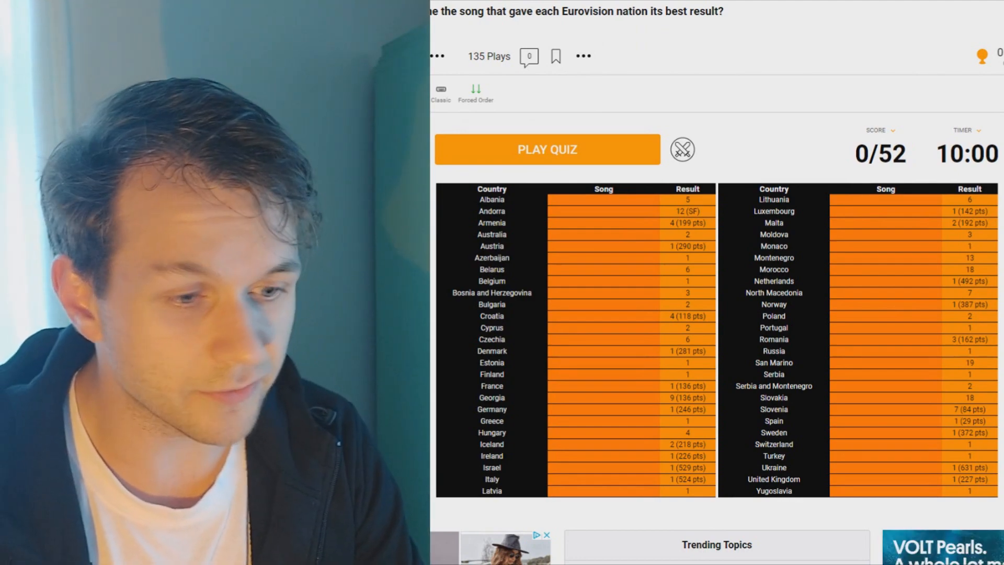
{"action": "scroll", "scroll_direction": "down", "scroll_amount": 3}
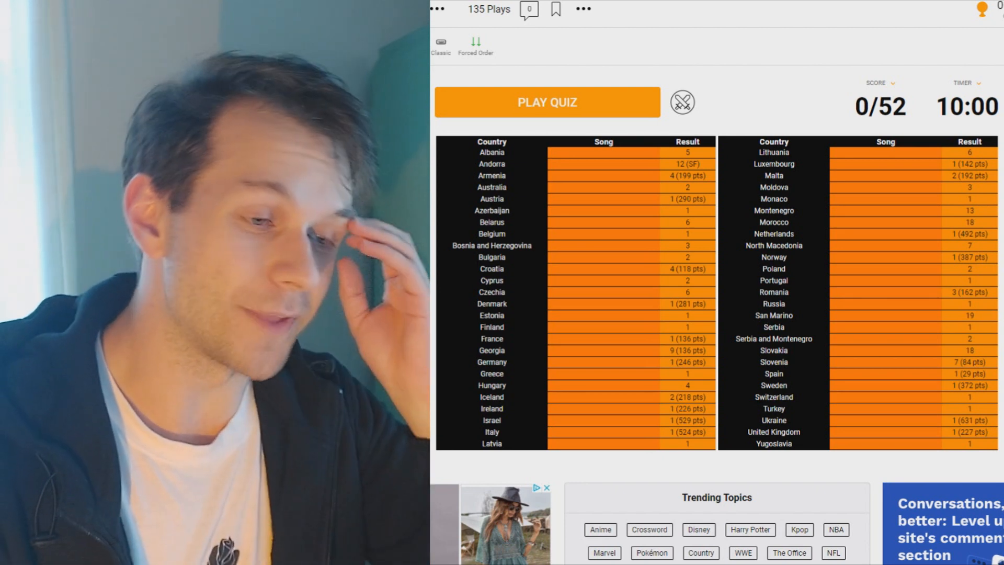
{"action": "mouse_move", "coordinate": [600, 308]}
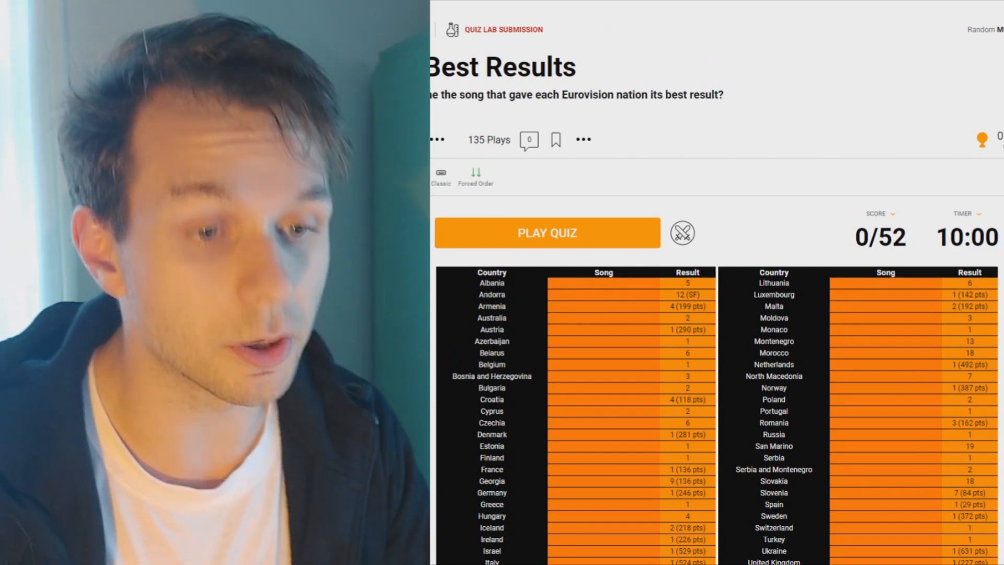
{"action": "scroll", "scroll_direction": "down", "scroll_amount": 3}
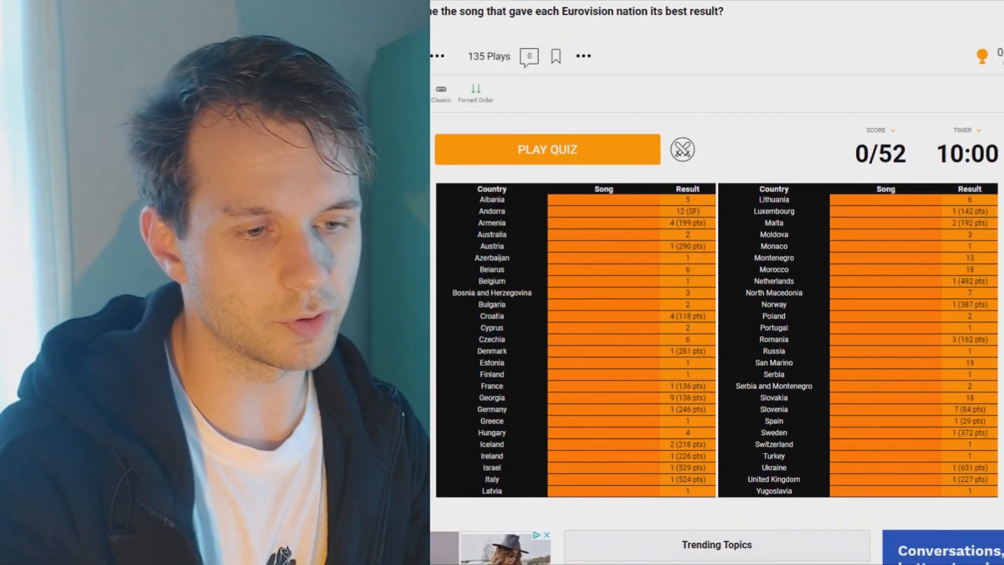
{"action": "scroll", "scroll_direction": "down", "scroll_amount": 3}
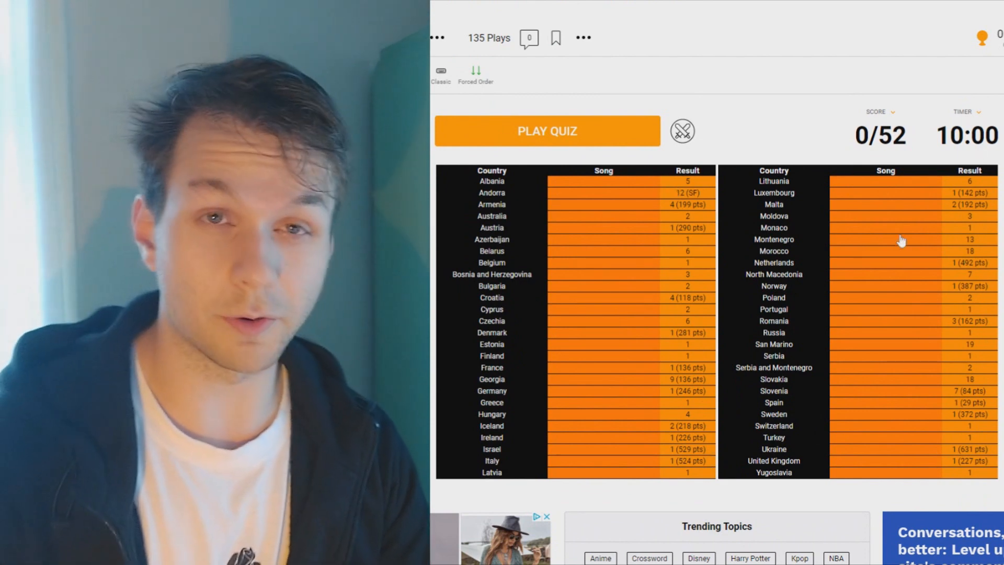
{"action": "mouse_move", "coordinate": [709, 292]}
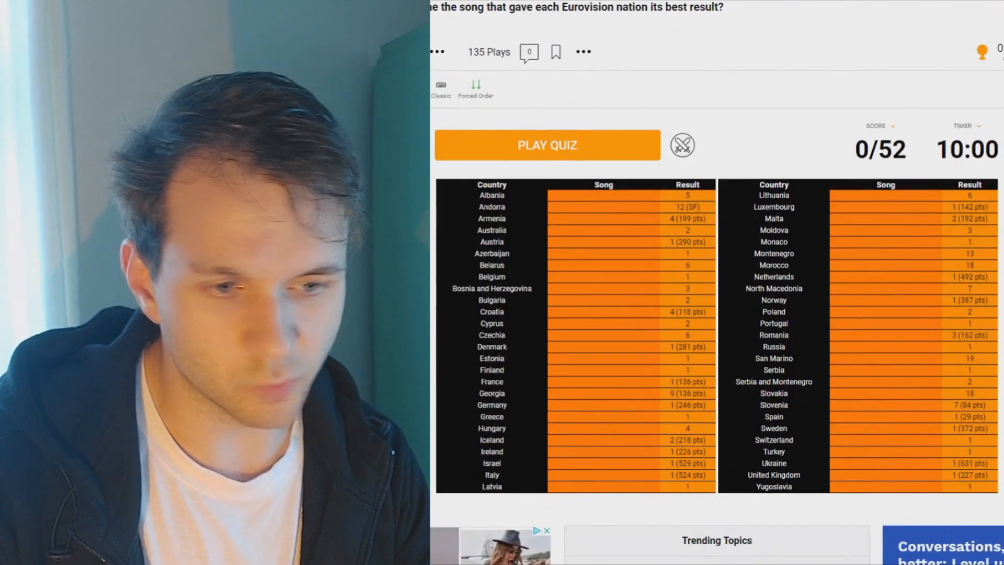
{"action": "scroll", "scroll_direction": "down", "scroll_amount": 3}
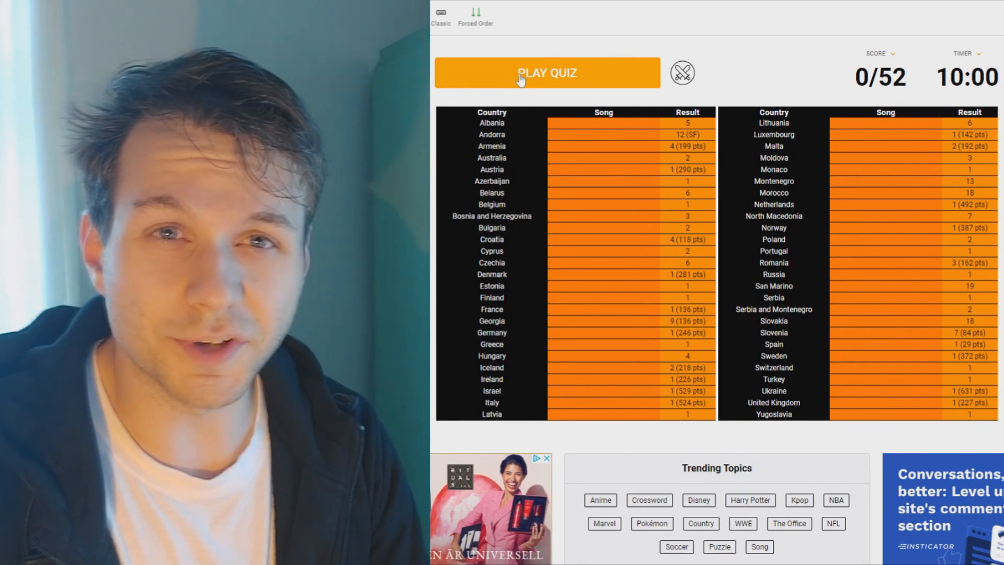
{"action": "left_click", "coordinate": [547, 74]}
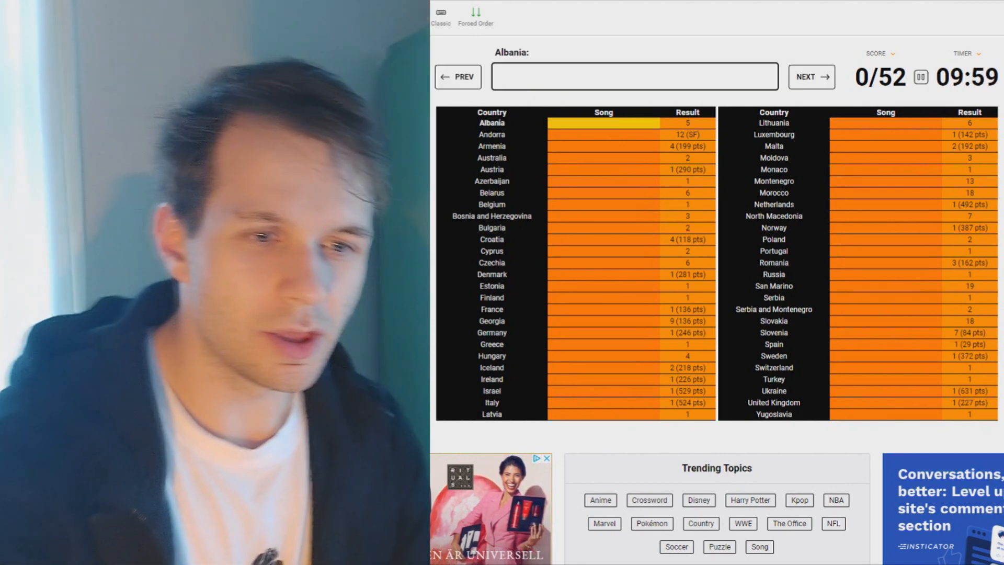
Answer Albania with Suus and Armenia with Not Alone, skipping Andorra.
{"action": "type", "text": "suu"}
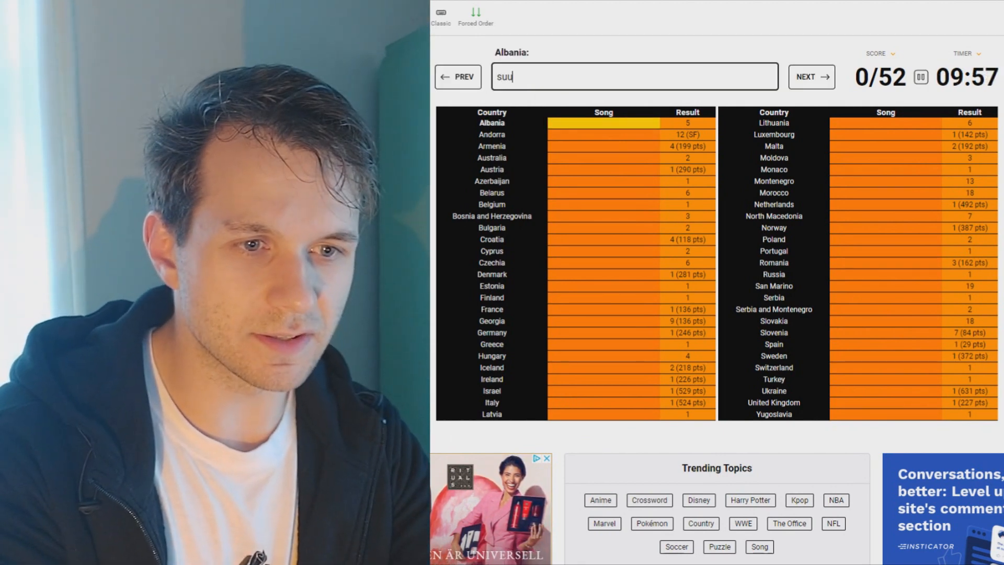
{"action": "key", "text": "Enter"}
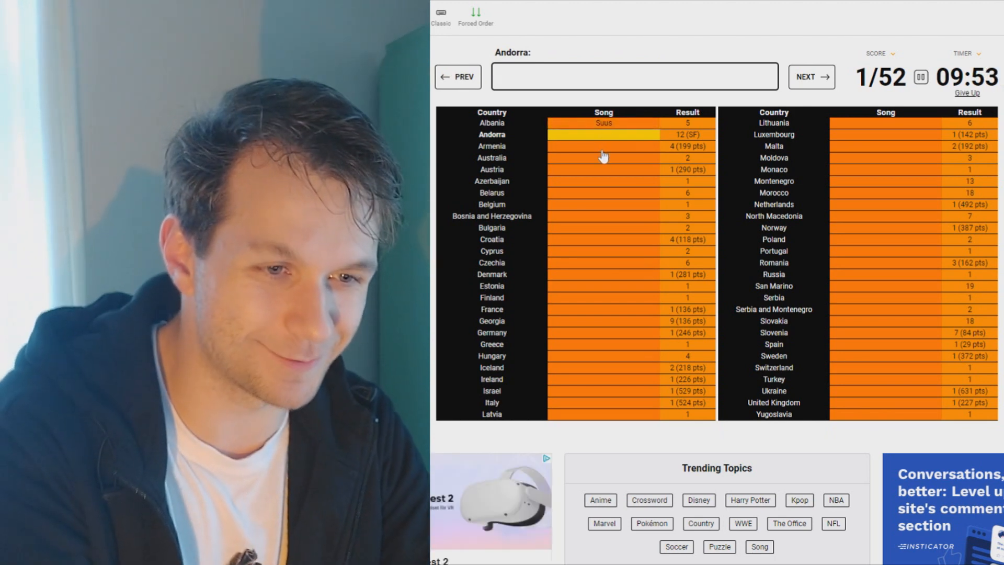
{"action": "type", "text": "not"}
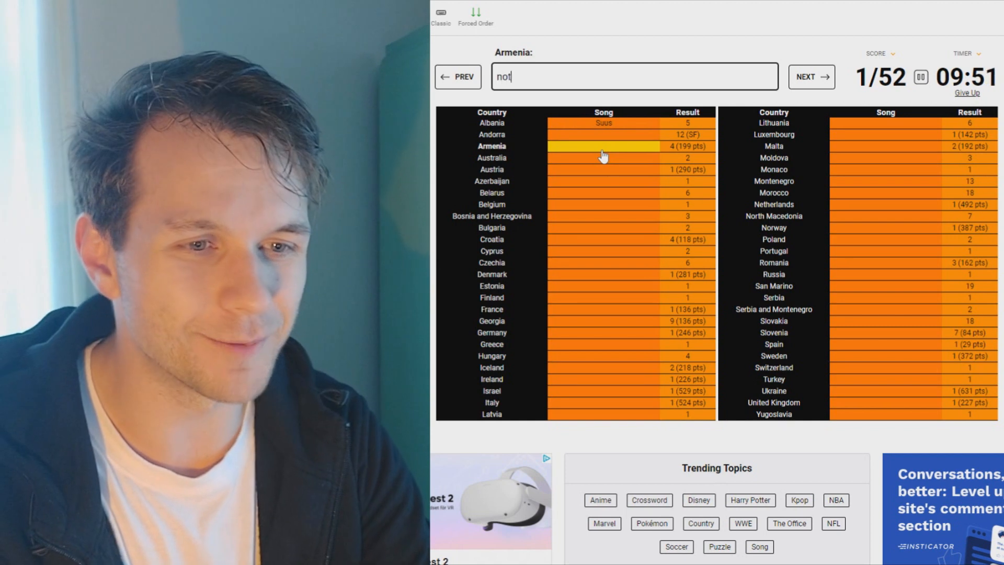
{"action": "type", "text": "alone"}
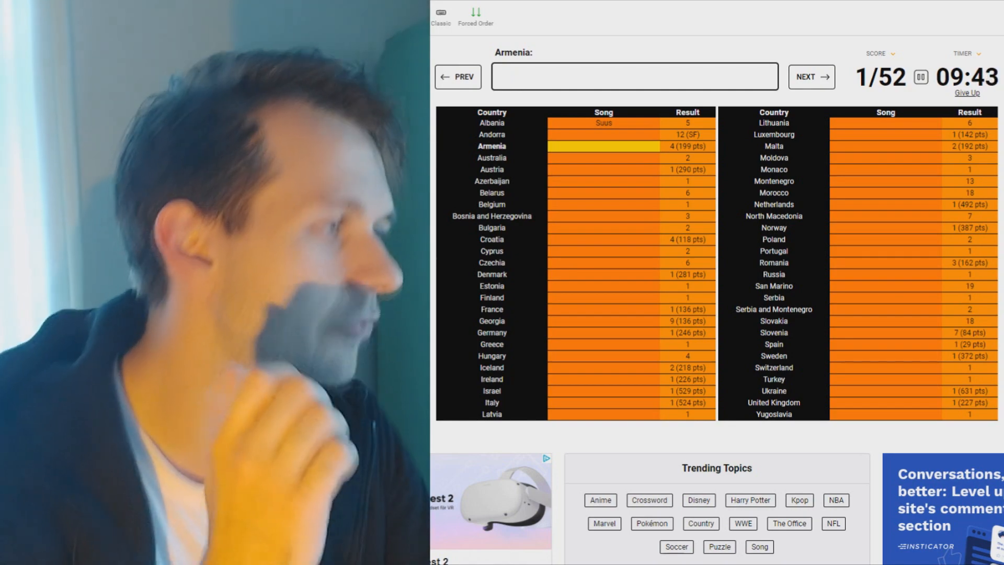
{"action": "type", "text": "qe"}
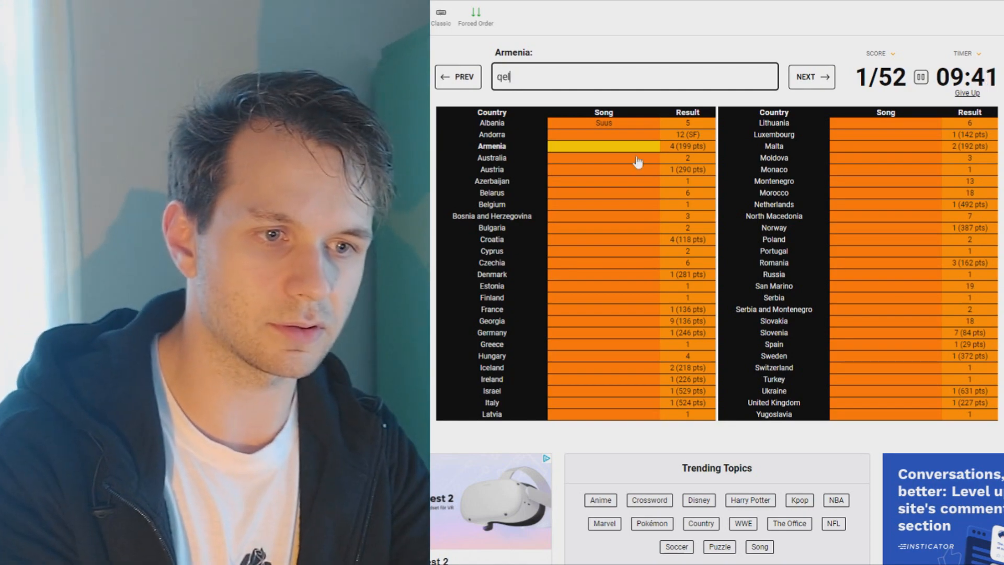
{"action": "left_click", "coordinate": [811, 77]}
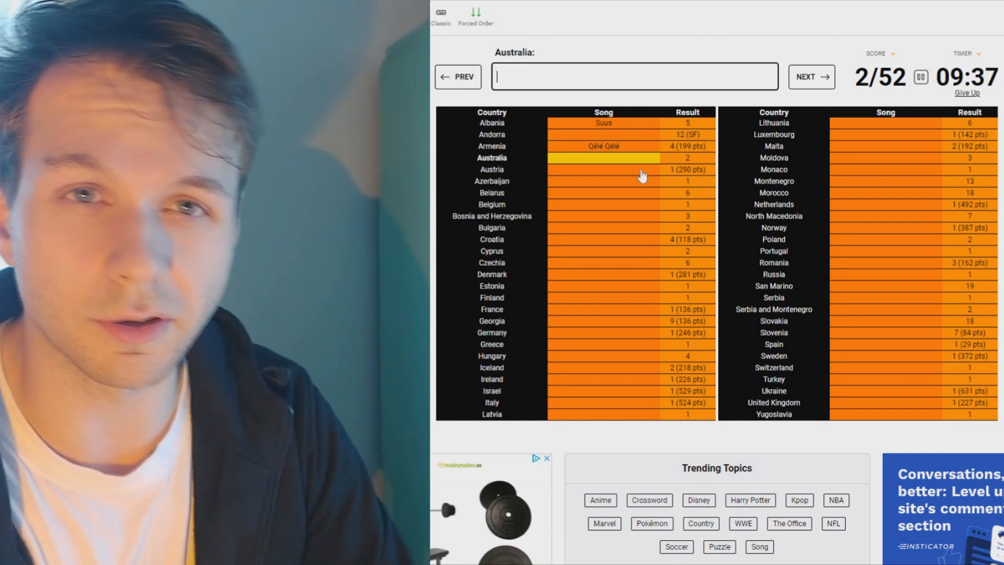
Fill in Australia through Belgium/Bosnia (sou..., rise, running, work your..., jaime), reaching 8/52.
{"action": "type", "text": "sou"}
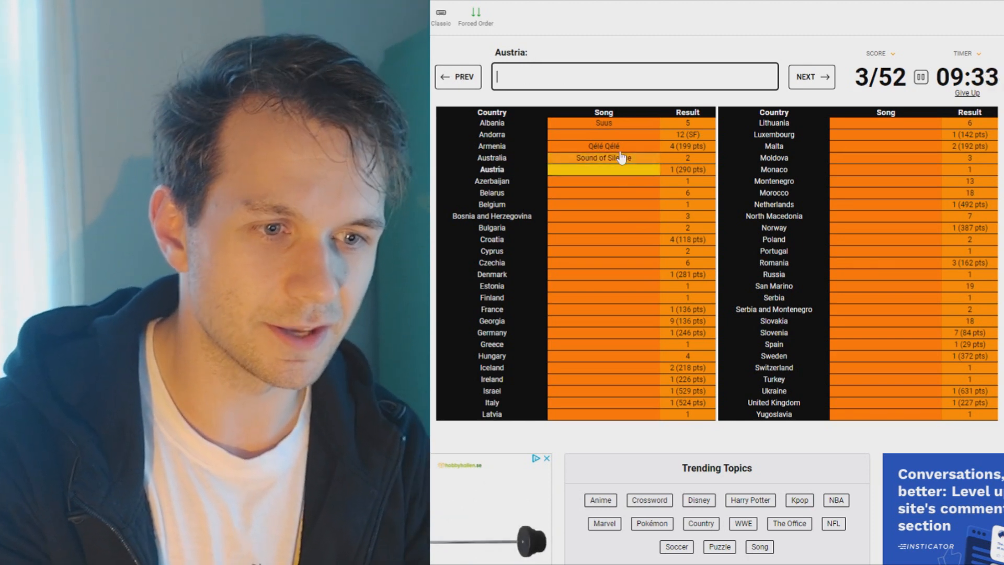
{"action": "type", "text": "rise"}
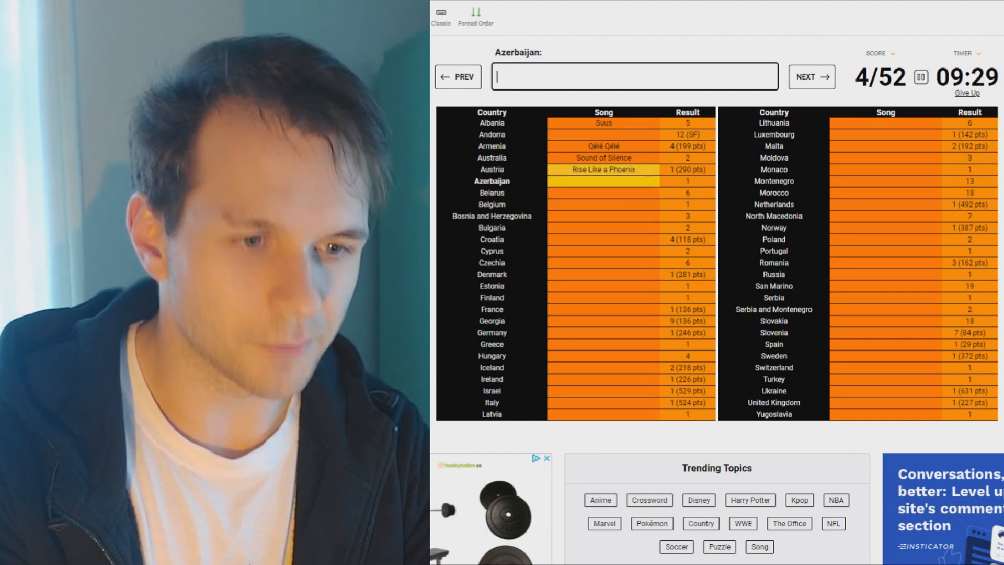
{"action": "type", "text": "running"}
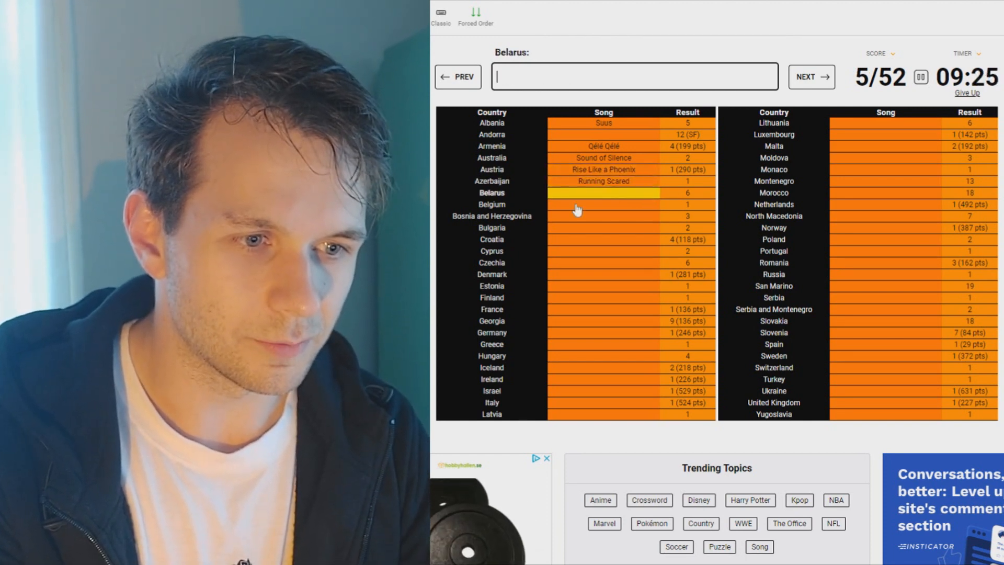
{"action": "type", "text": "work your"}
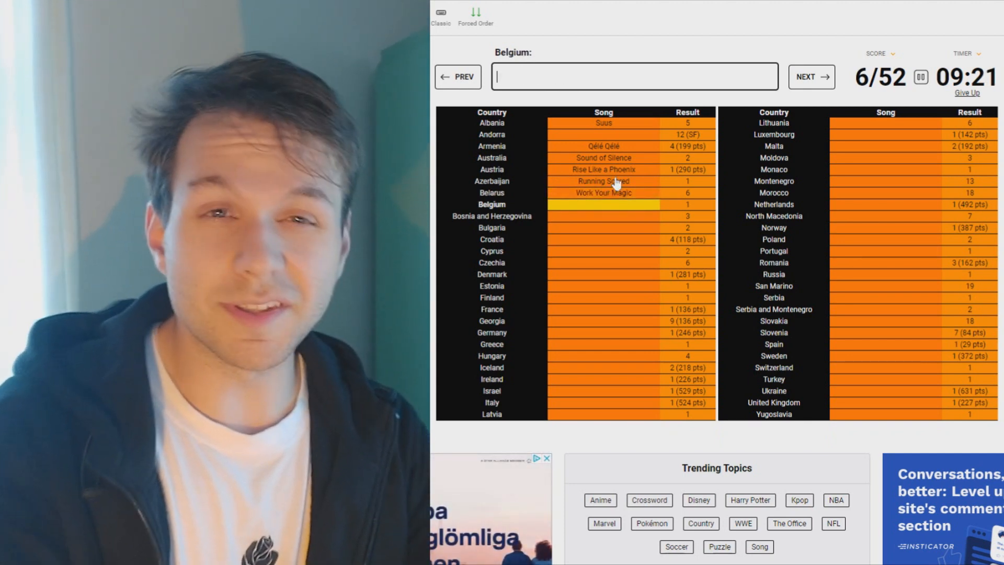
{"action": "type", "text": "jaime"}
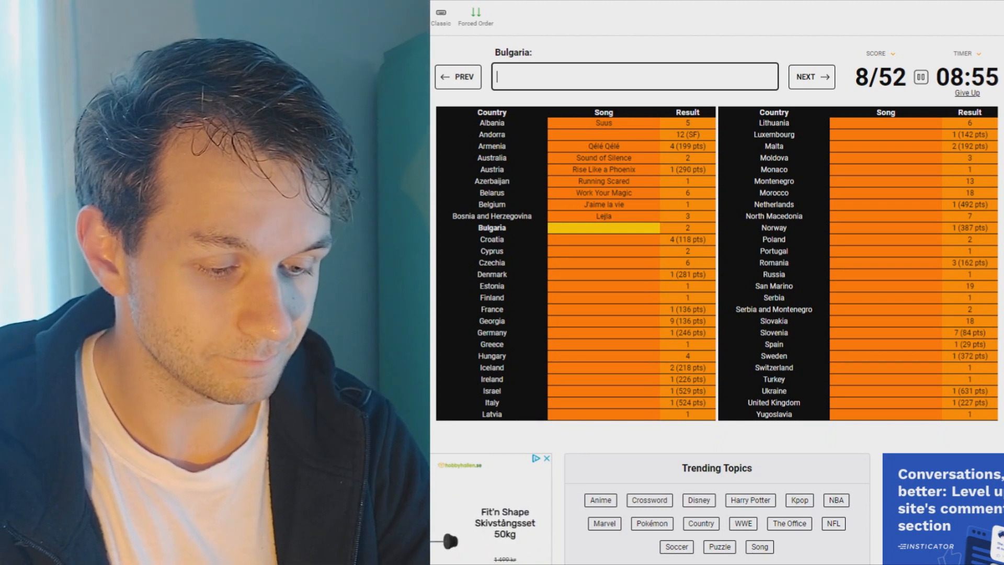
Fill in Bulgaria through Finland (beautiful, mar, fu, only tear..., ever..., hard rock hallelujah).
{"action": "type", "text": "beautiful"}
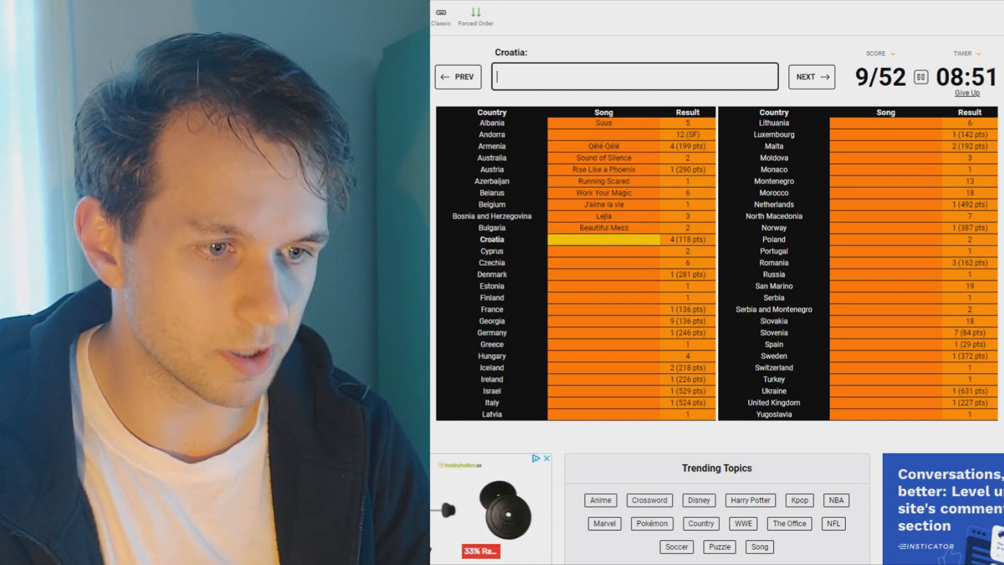
{"action": "type", "text": "mar"}
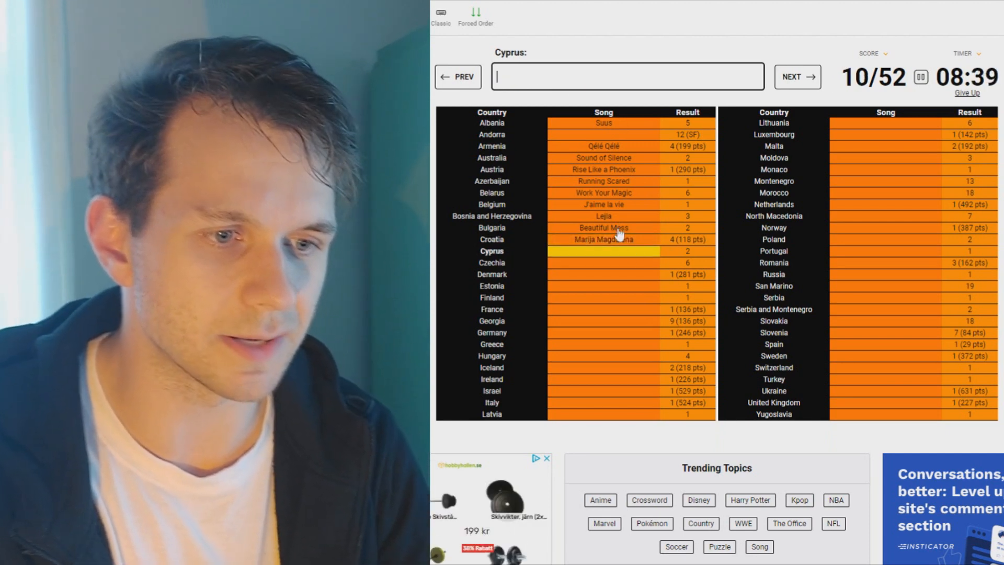
{"action": "type", "text": "fu"}
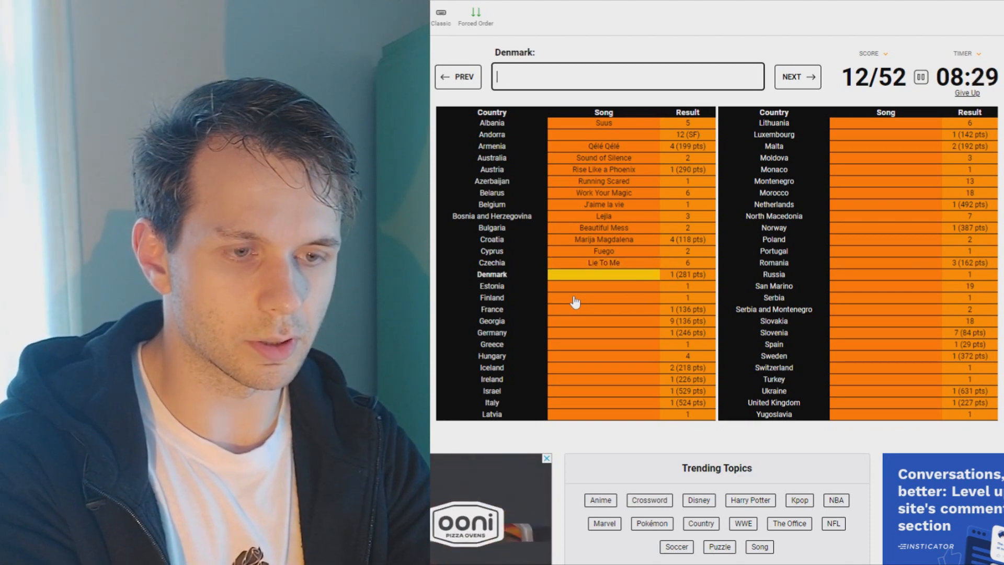
{"action": "type", "text": "only tear"}
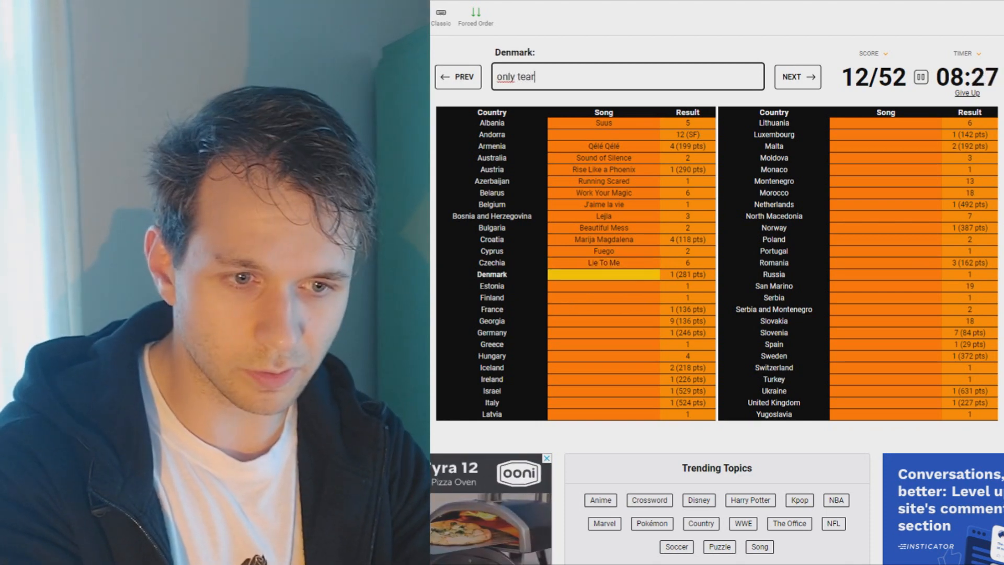
{"action": "left_click", "coordinate": [796, 76]}
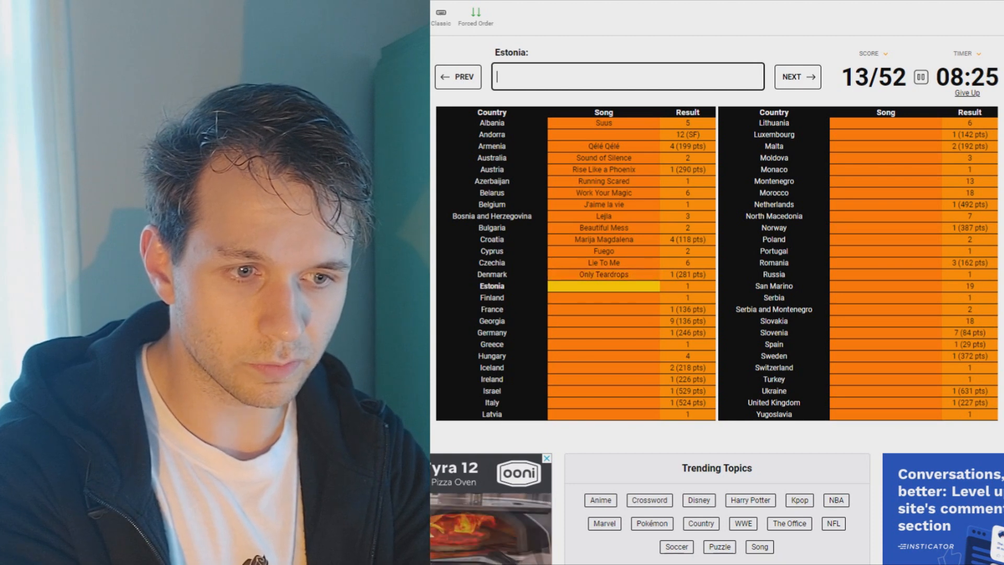
{"action": "type", "text": "ever"}
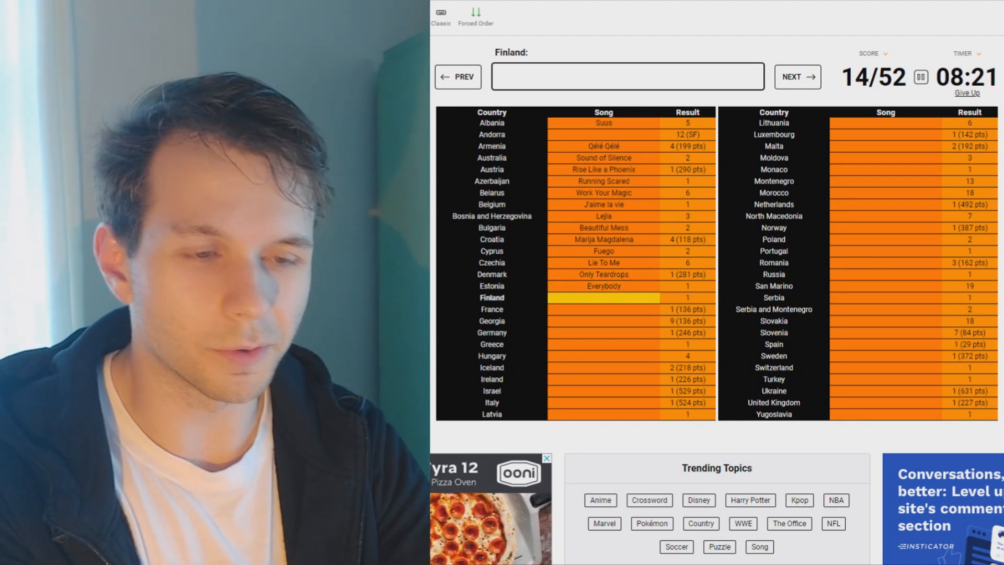
{"action": "type", "text": "hard rock hallel"}
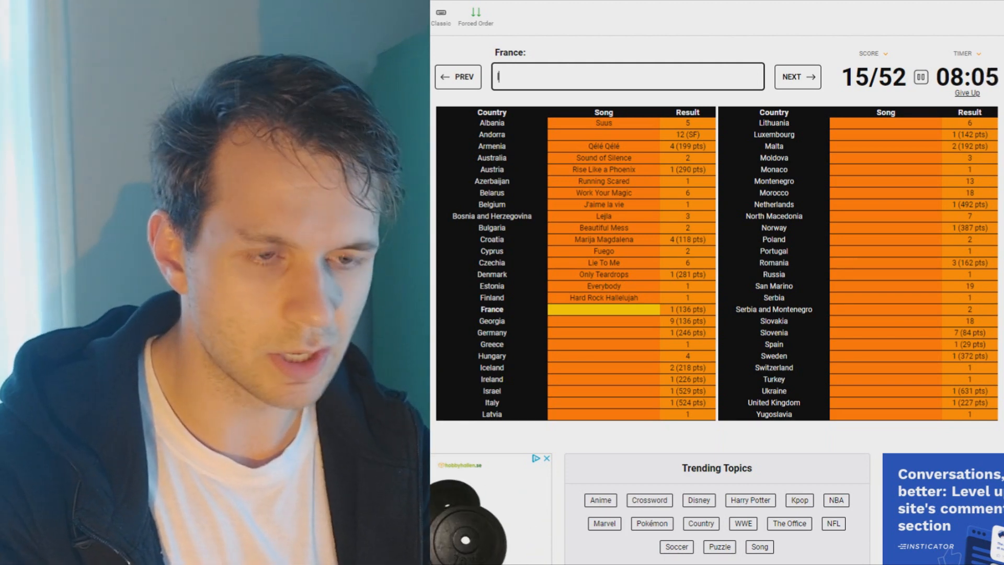
Skip France and get Georgia, Germany and Greece accepted (Shine, Satellite, My Number One), 18/52.
{"action": "type", "text": "loiseau lonfant"}
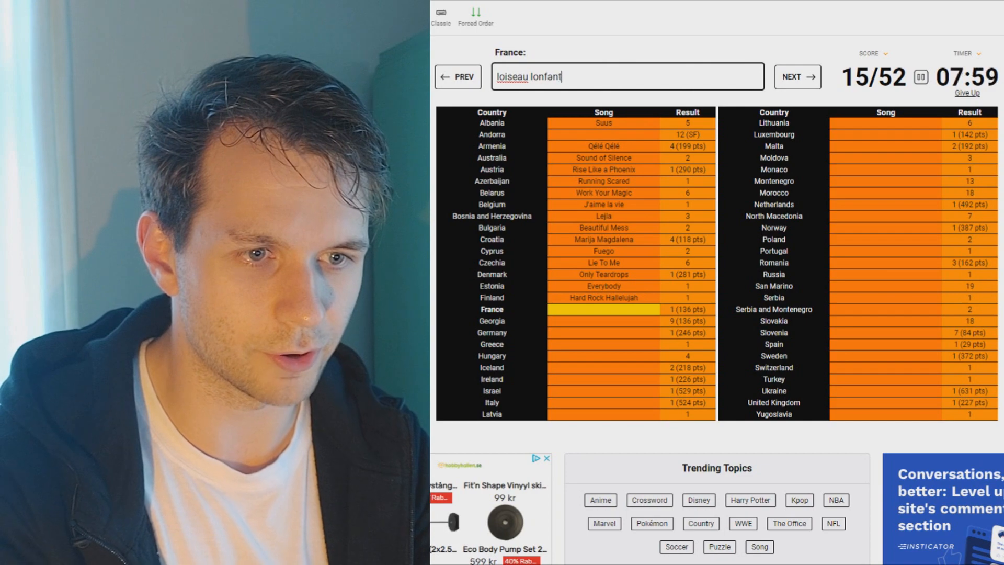
{"action": "left_click", "coordinate": [627, 76]}
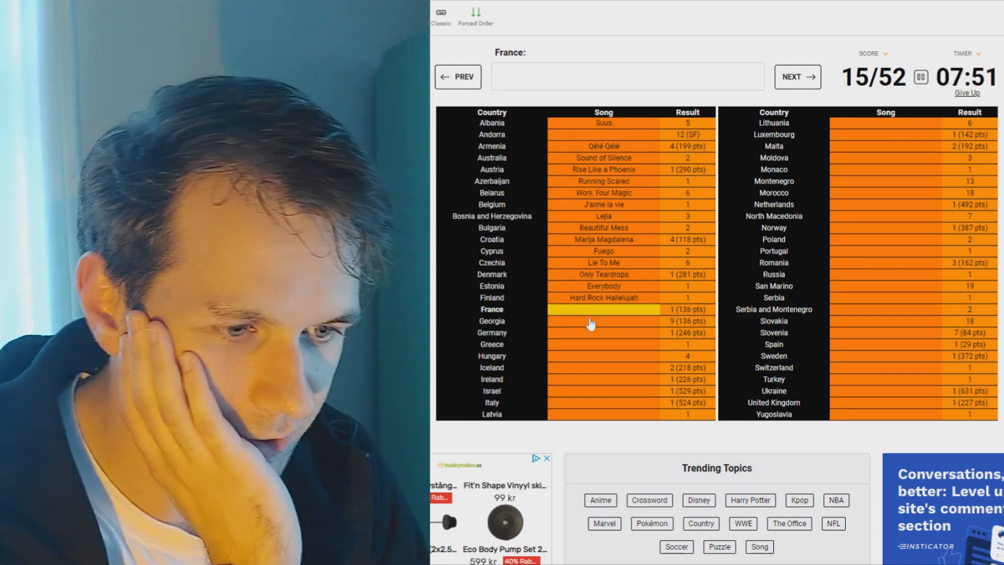
{"action": "type", "text": "one more day"}
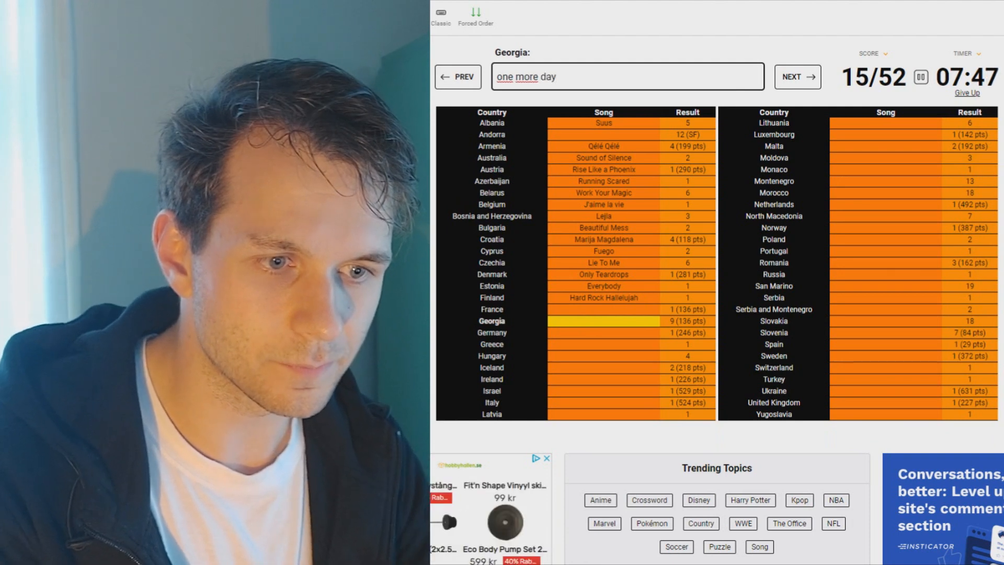
{"action": "key", "text": "Backspace"}
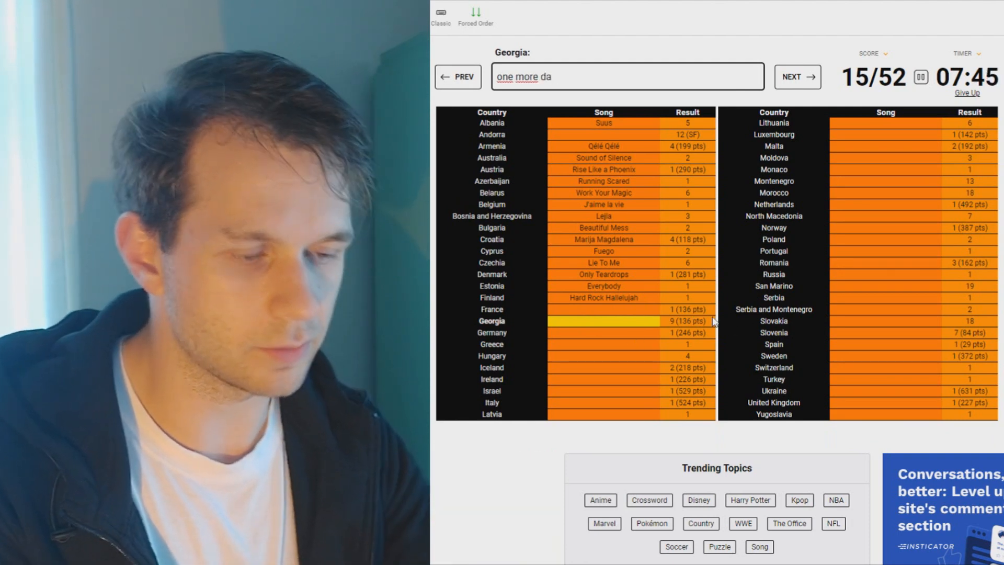
{"action": "left_click", "coordinate": [797, 76]}
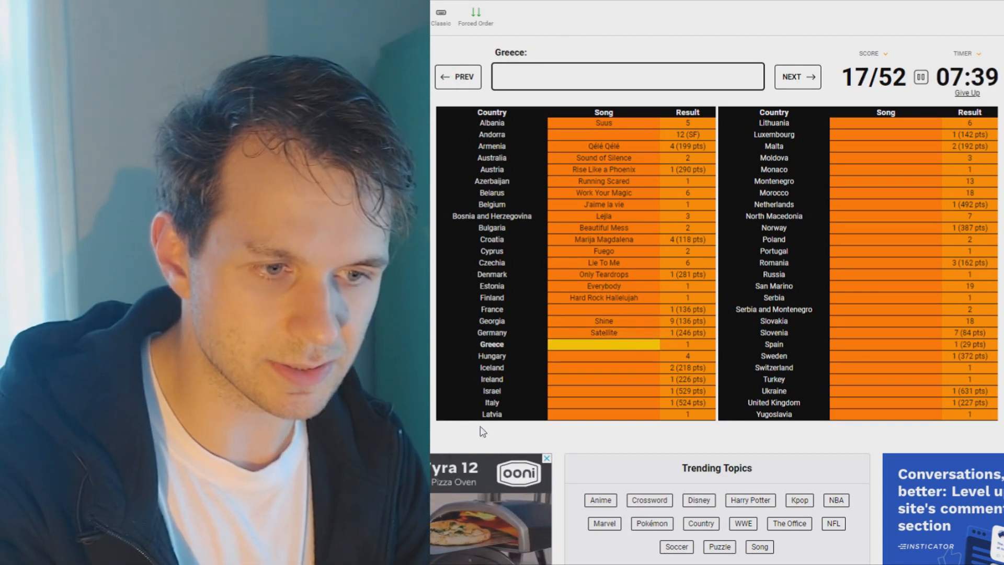
{"action": "type", "text": "my num"}
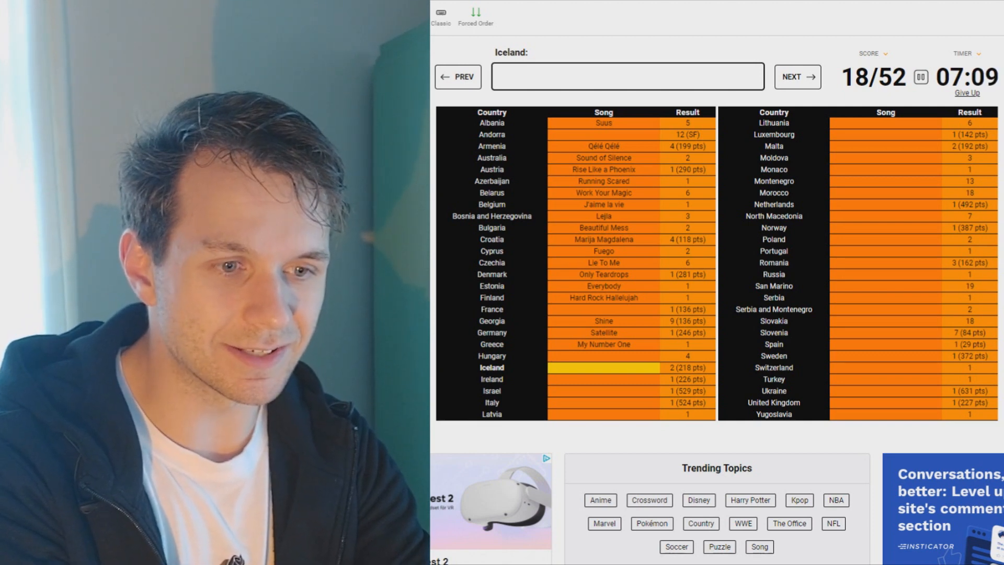
Answer Iceland, Ireland, Israel, Italy and Latvia (Is It True?, Rock'n'roll kids, Toy, Zitti e buoni, I Wanna), 23/52.
{"action": "type", "text": "is i"}
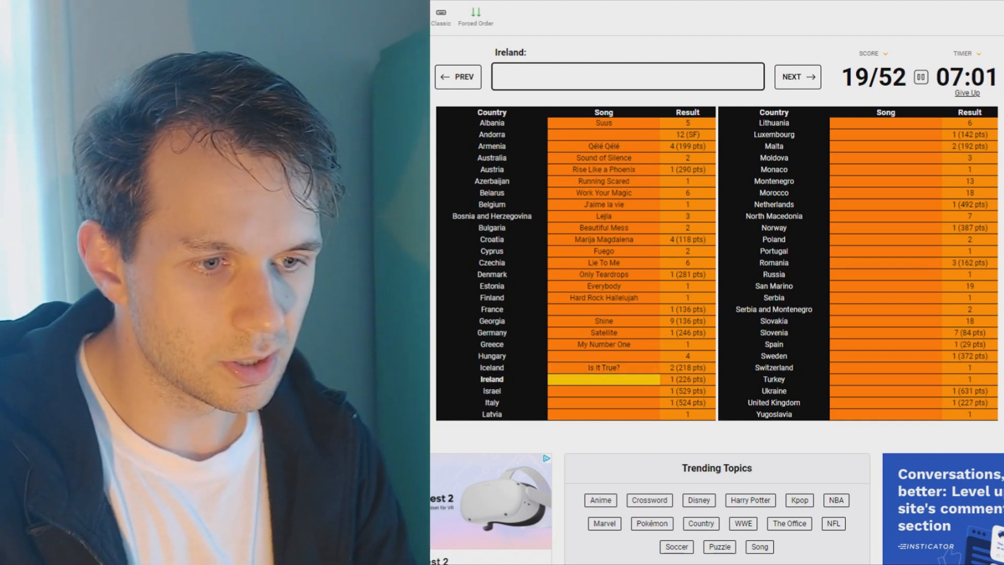
{"action": "type", "text": "voi"}
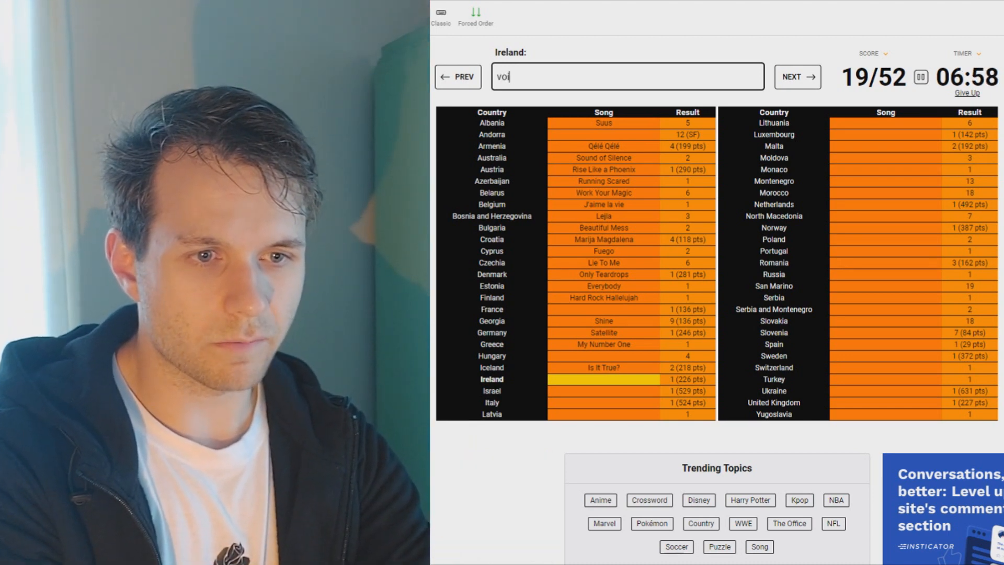
{"action": "type", "text": "rock nr oll"}
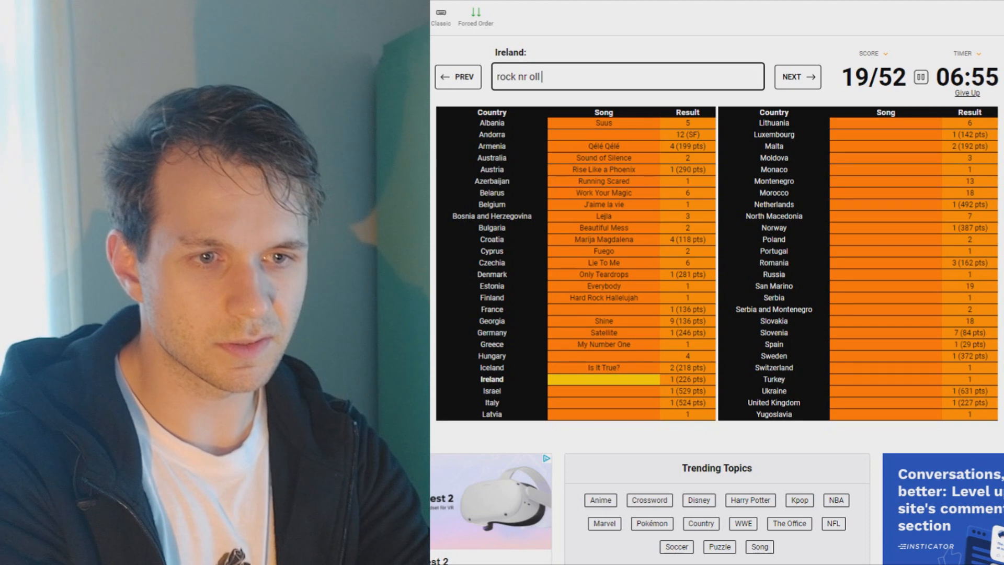
{"action": "key", "text": "Enter"}
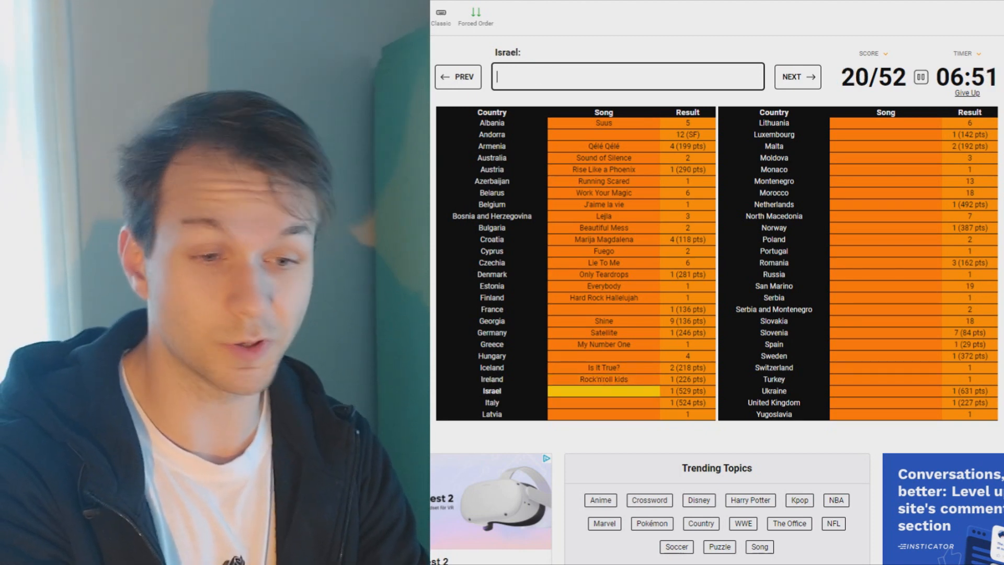
{"action": "mouse_move", "coordinate": [447, 361]}
{"action": "type", "text": "Toy"}
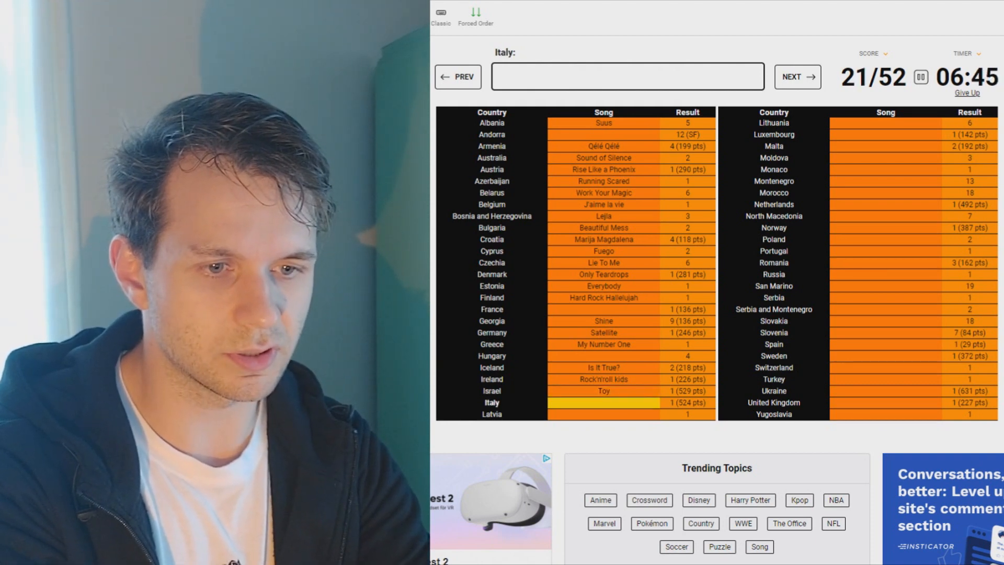
{"action": "type", "text": "zitti"}
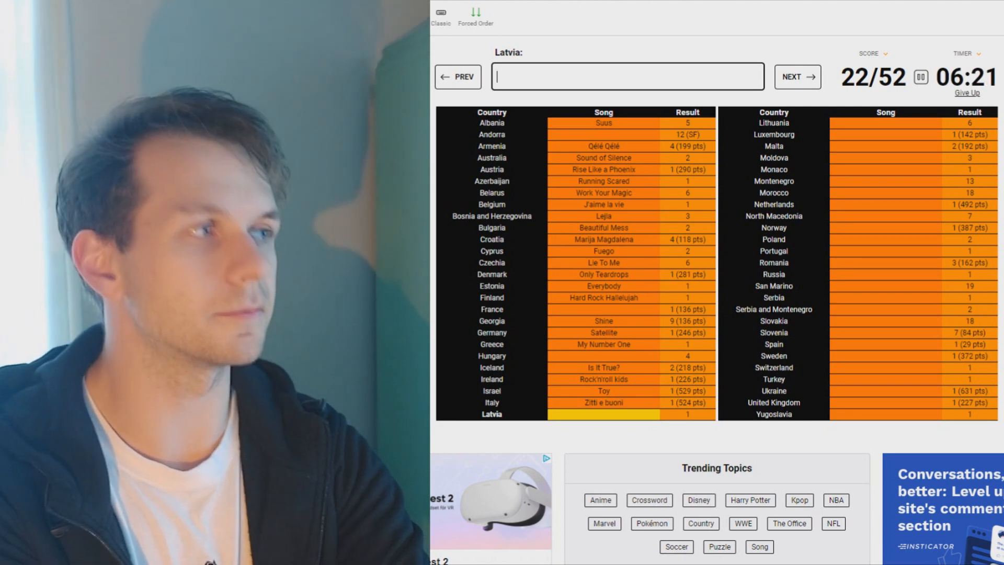
{"action": "type", "text": "i wan"}
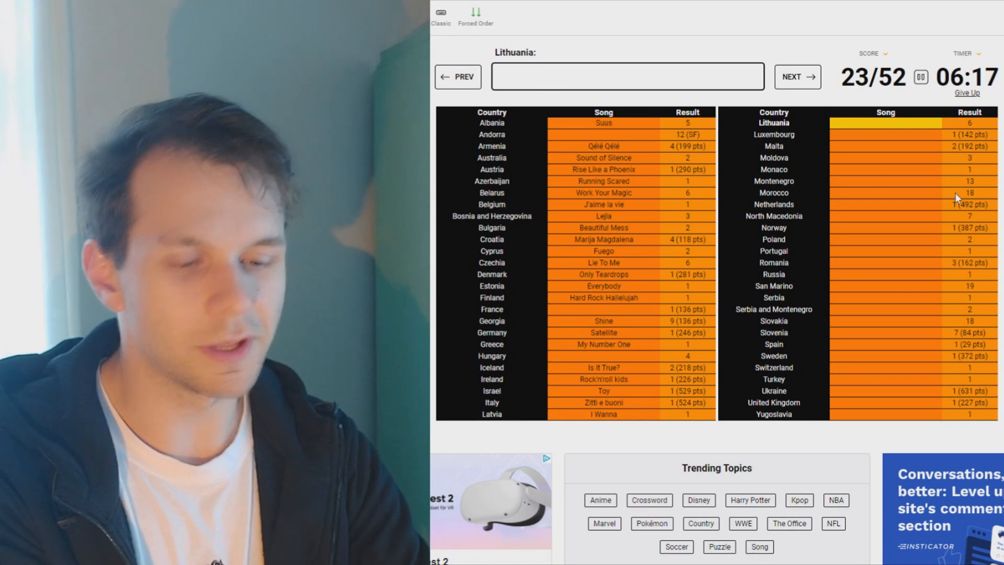
Answer Lithuania with We Are the Winners, try several Luxembourg titles unsuccessfully, and move on to Malta.
{"action": "type", "text": "we are the winn"}
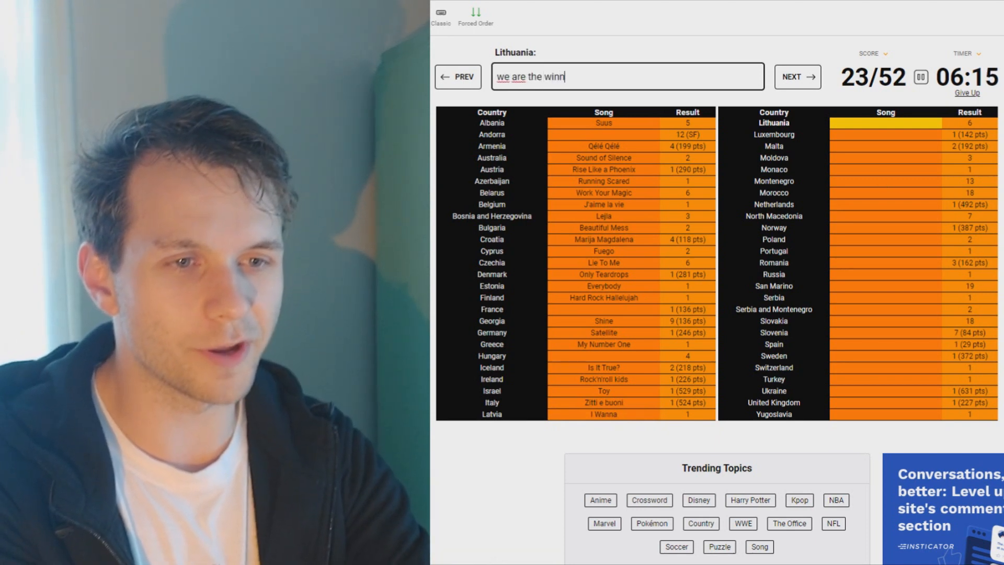
{"action": "key", "text": "enter"}
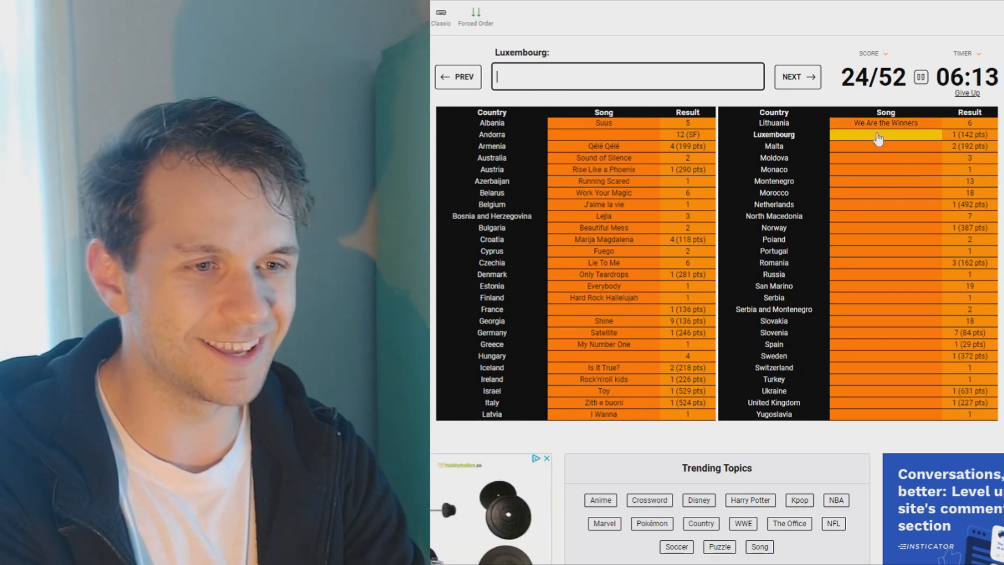
{"action": "type", "text": "tout le reconn"}
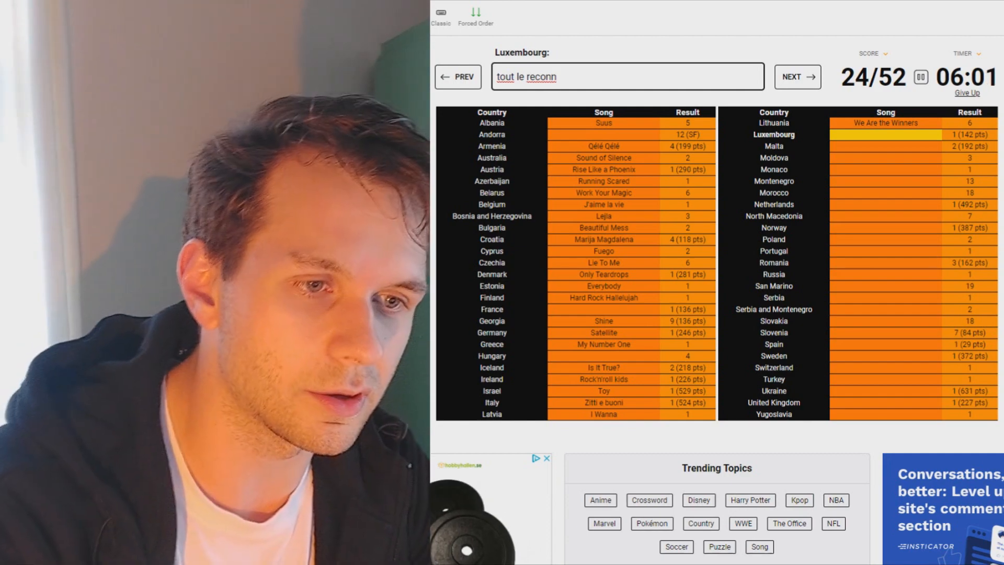
{"action": "type", "text": "aitras"}
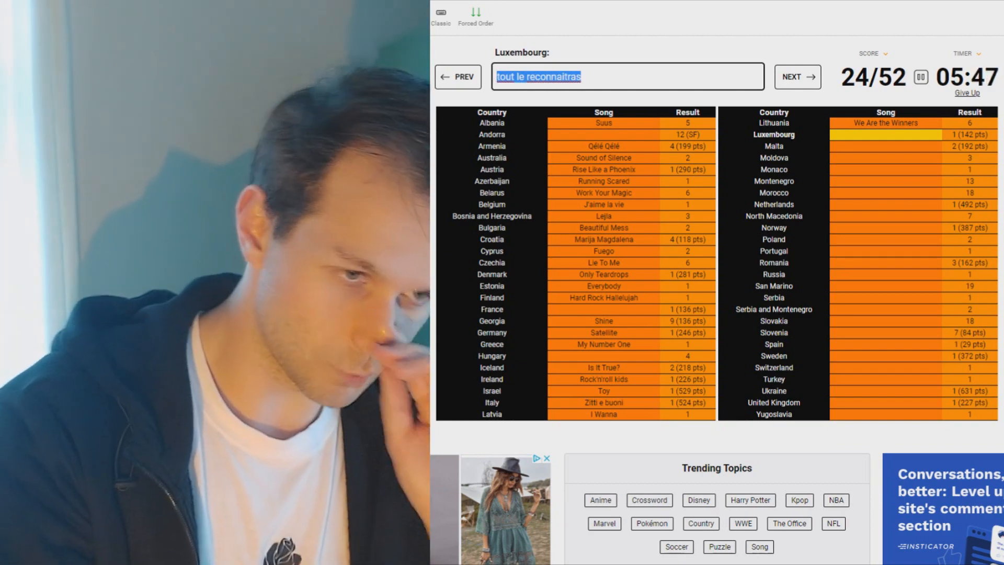
{"action": "type", "text": "anne marie"}
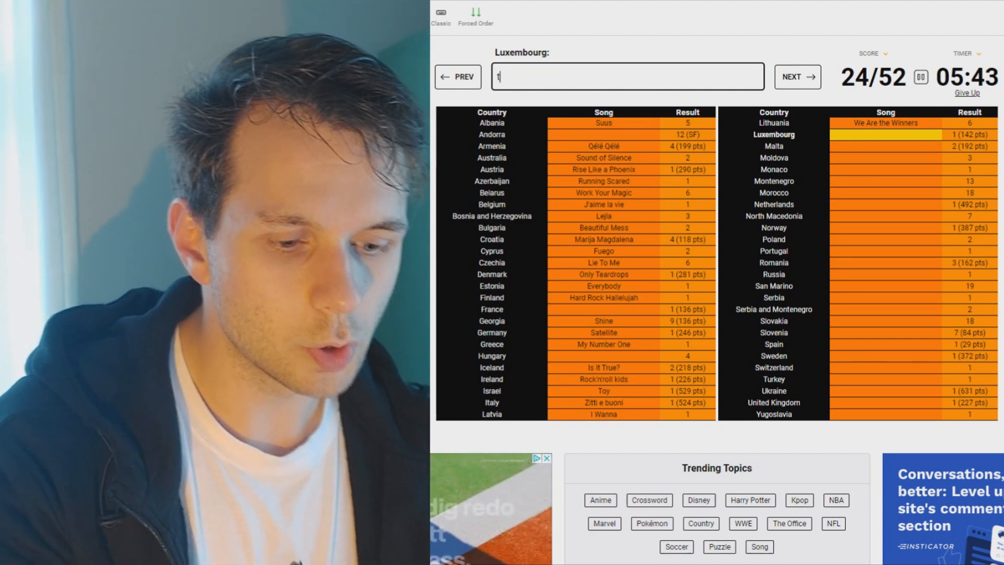
{"action": "type", "text": "out de la reconnaitras"}
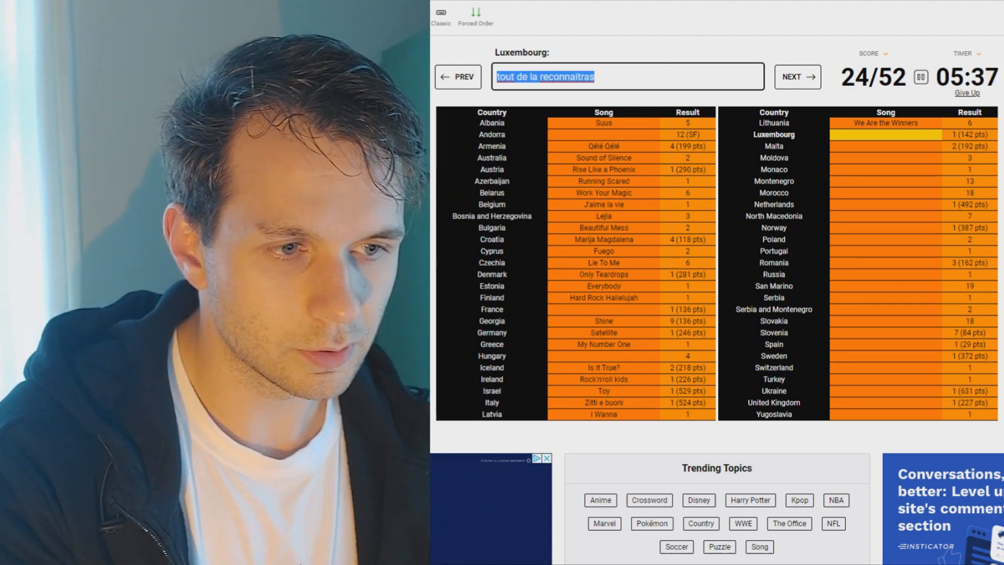
{"action": "type", "text": "apr"}
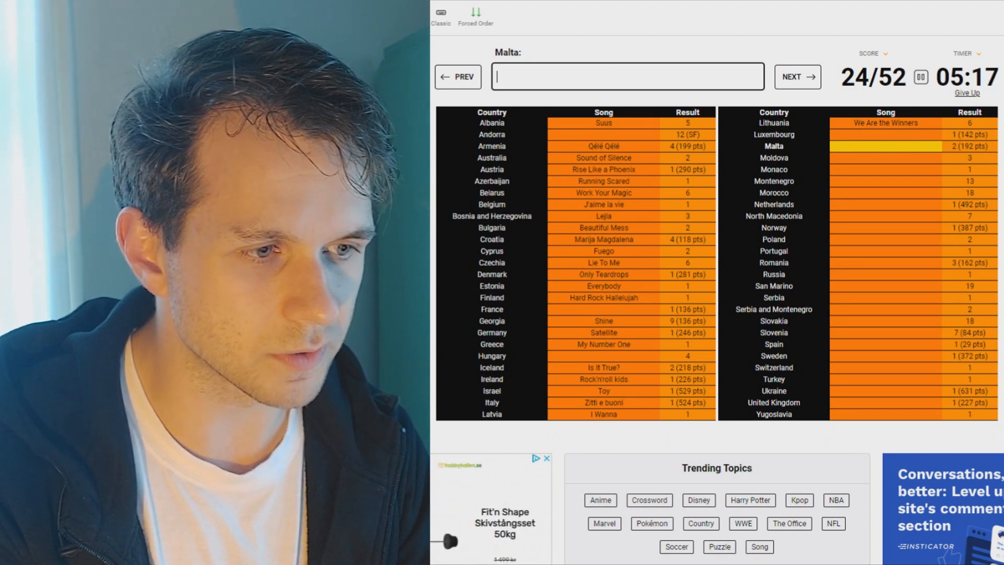
Get Malta, Moldova and Montenegro accepted (Angel, Hey Mamma, Adio), skipping Monaco, for 27/52.
{"action": "type", "text": "7th wonder"}
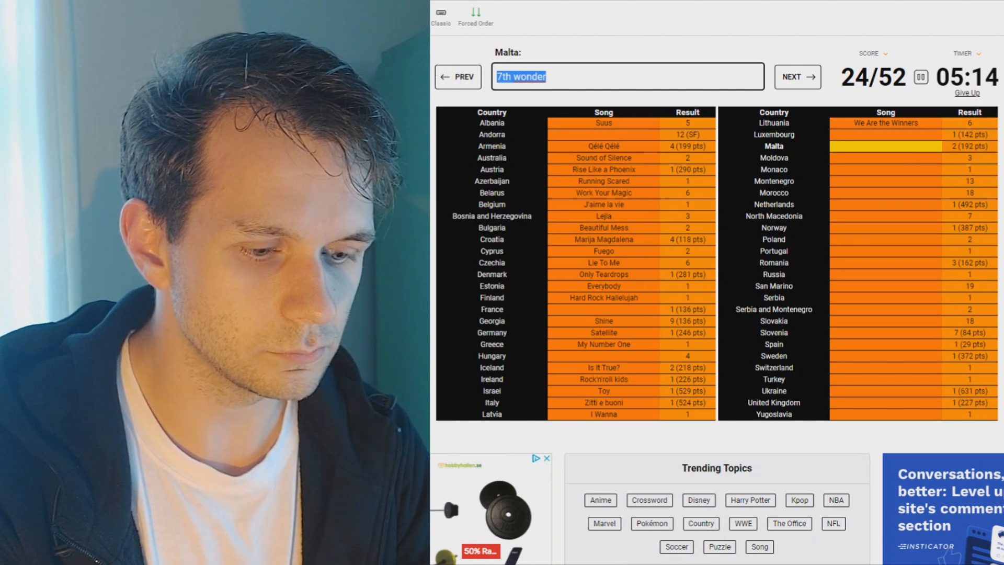
{"action": "left_click", "coordinate": [796, 76]}
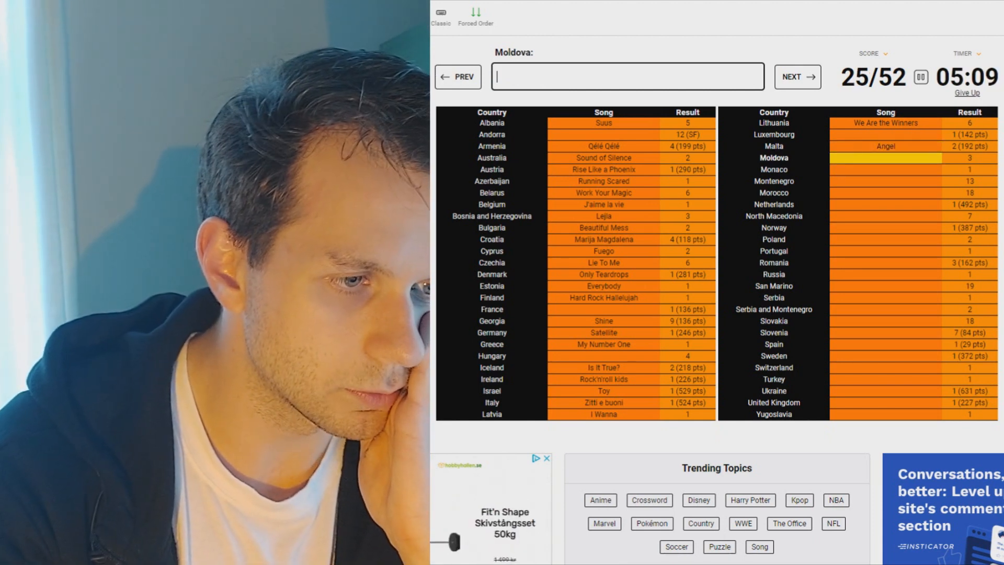
{"action": "type", "text": "hey"}
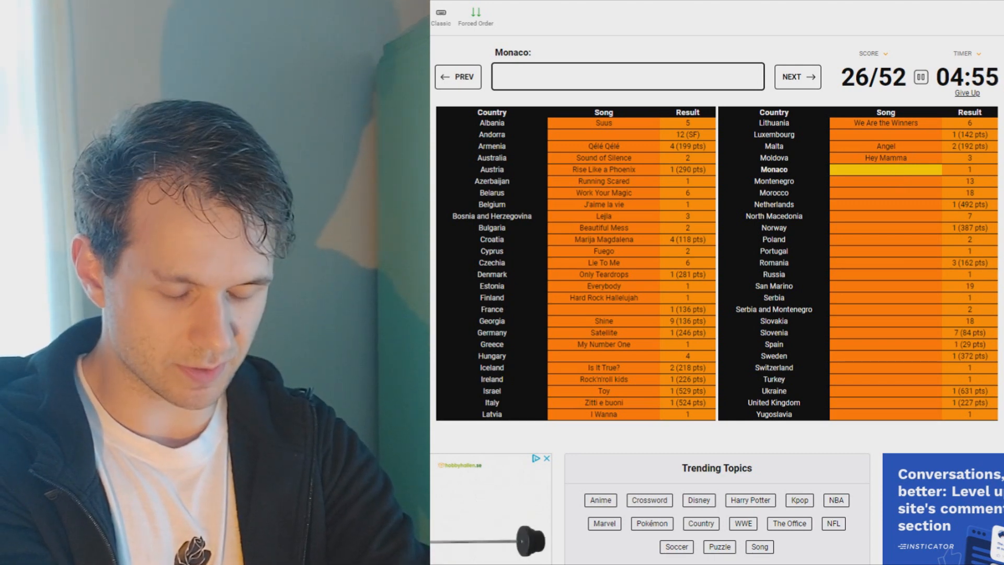
{"action": "type", "text": "un ban"}
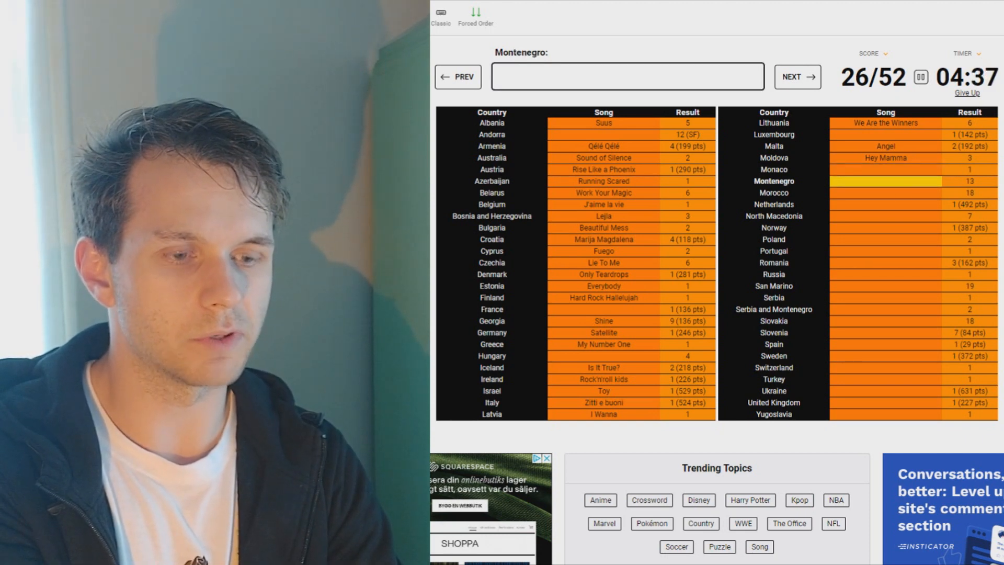
{"action": "type", "text": "a"}
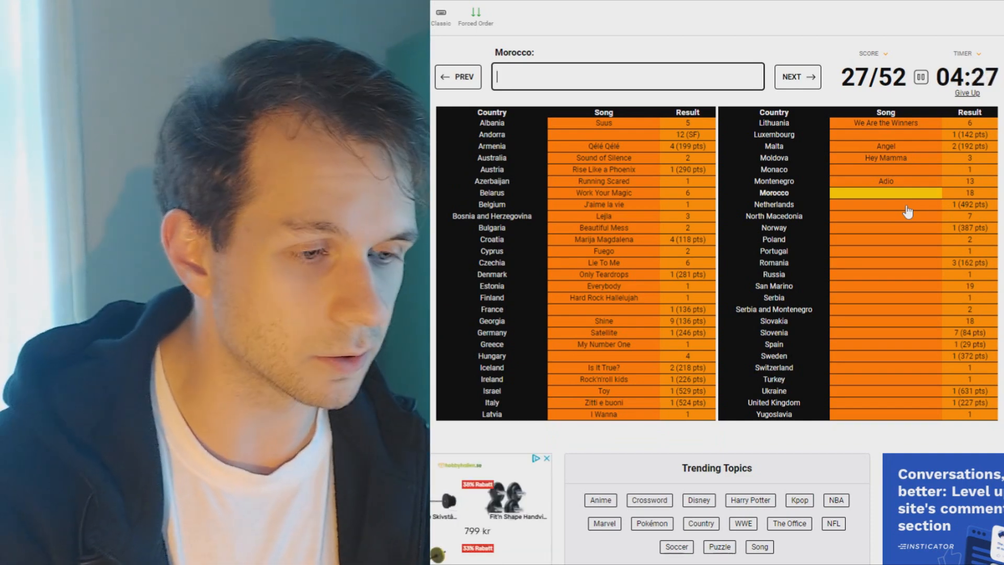
Skip Morocco and fill in Netherlands (Arcade), North Macedonia (prou...) and the next countries' songs.
{"action": "left_click", "coordinate": [797, 76]}
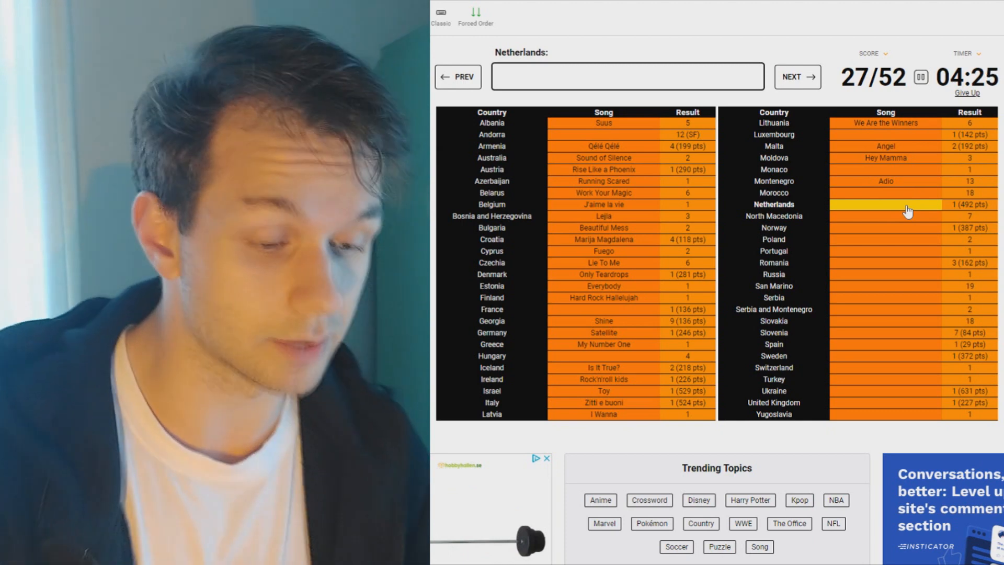
{"action": "type", "text": "Arcade"}
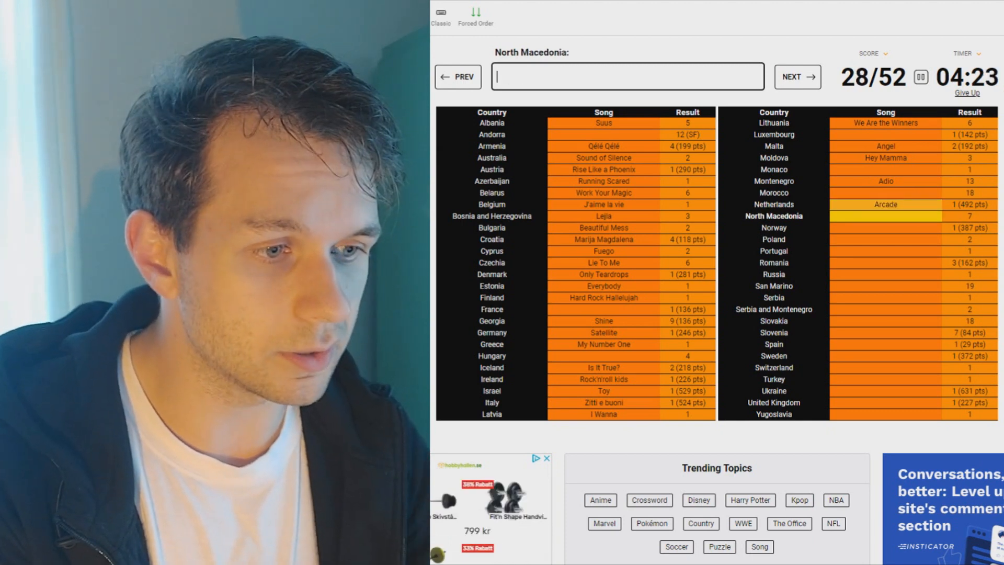
{"action": "type", "text": "prou"}
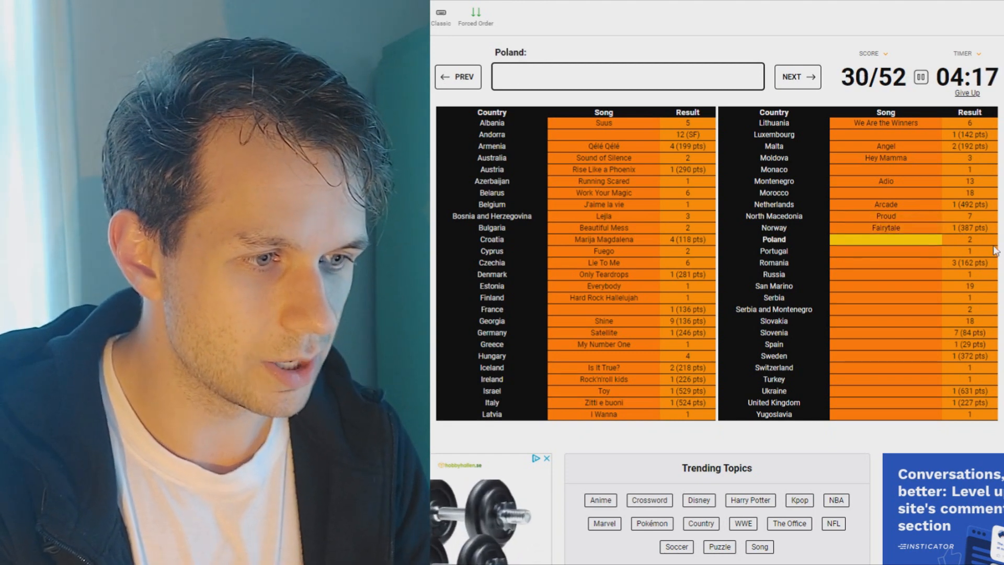
{"action": "type", "text": "to"}
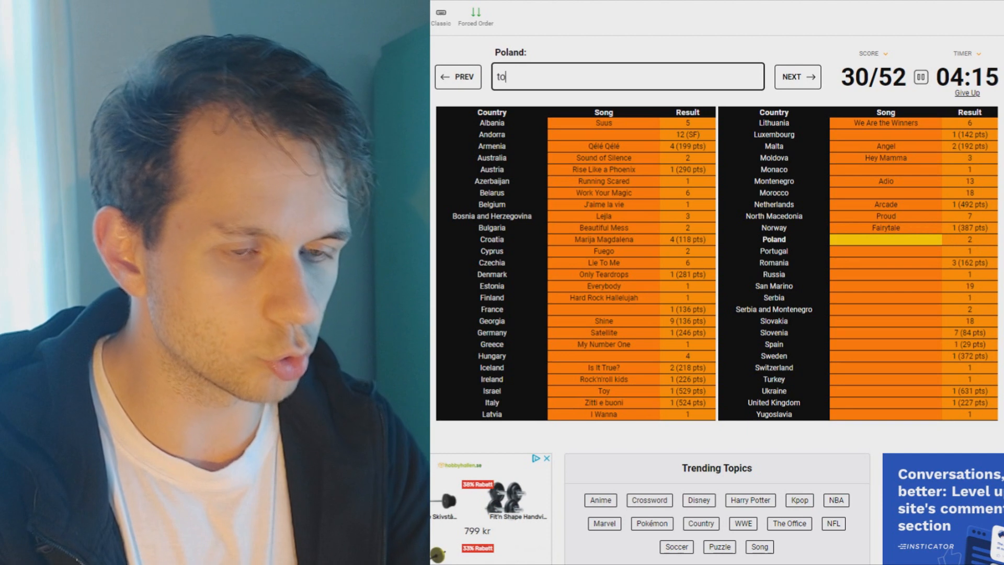
{"action": "left_click", "coordinate": [797, 77]}
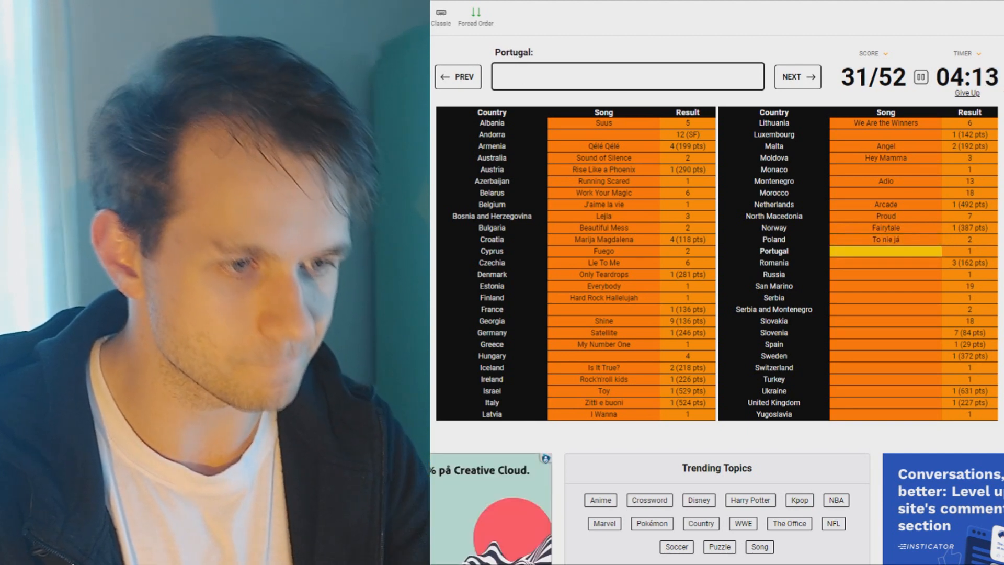
{"action": "type", "text": "a"}
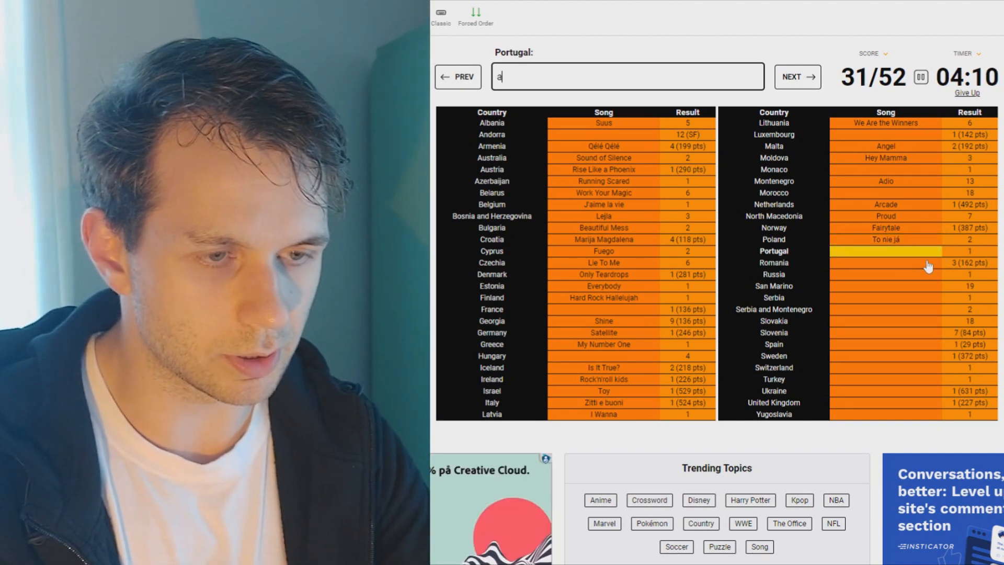
{"action": "key", "text": "Enter"}
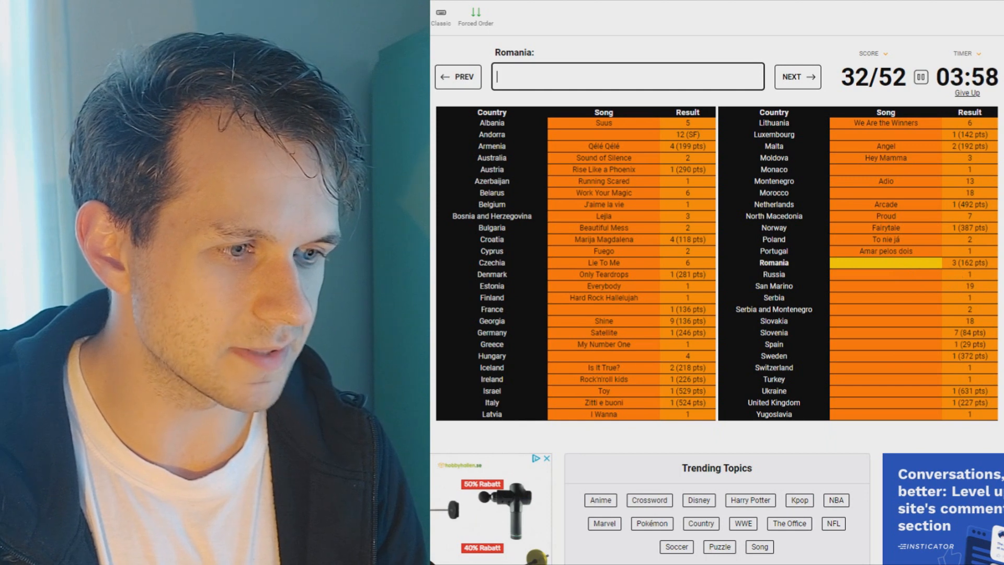
Answer through Serbia and Montenegro (playing wit..., belie..., Say Na Na Na, Molitva, Lane moje), 37/52.
{"action": "type", "text": "playing wit"}
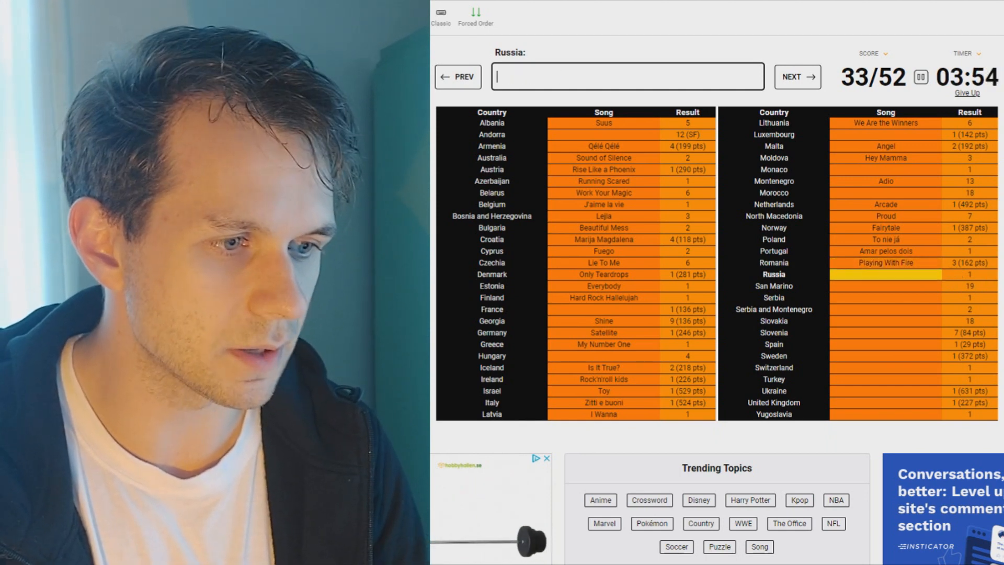
{"action": "type", "text": "belie"}
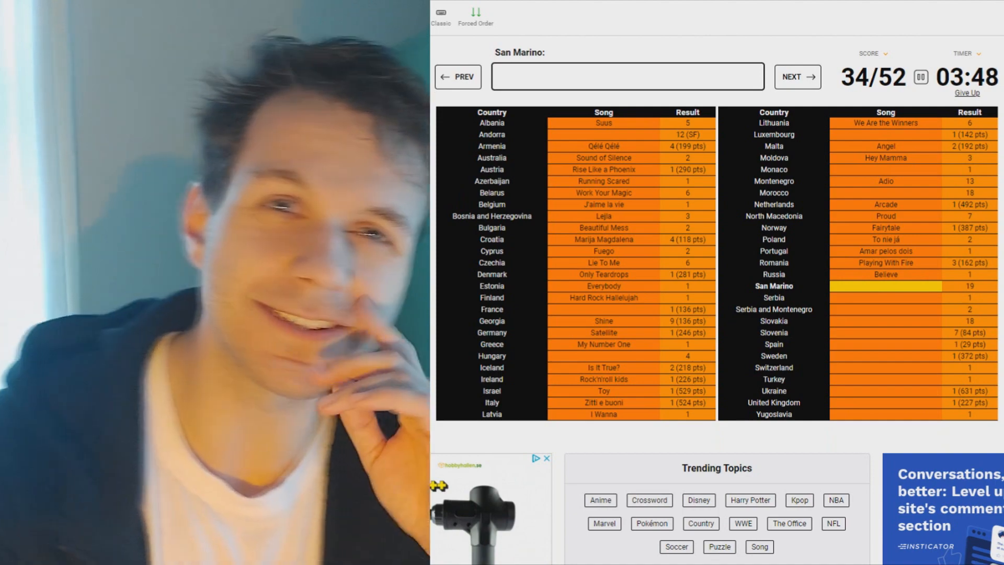
{"action": "type", "text": "say"}
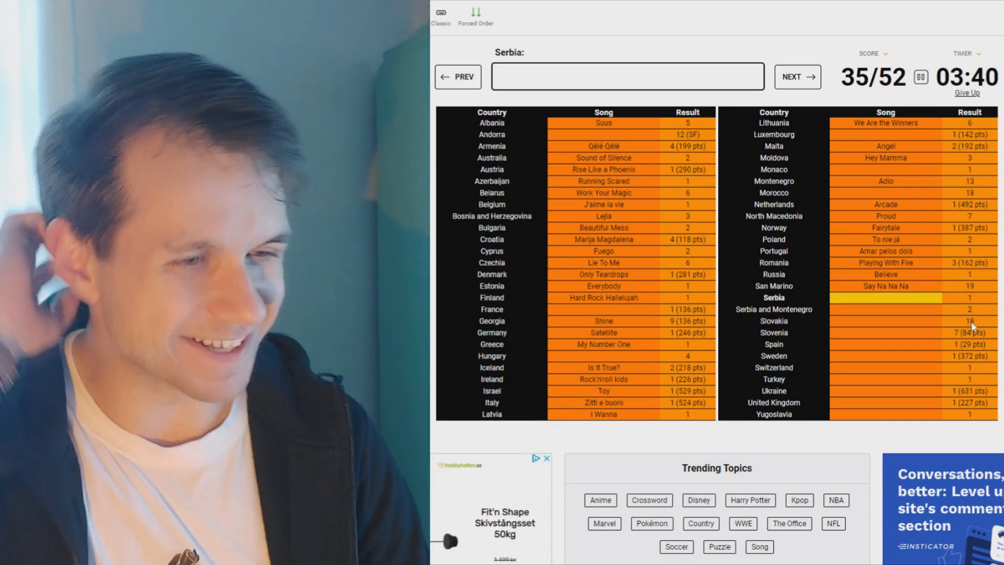
{"action": "type", "text": "m"}
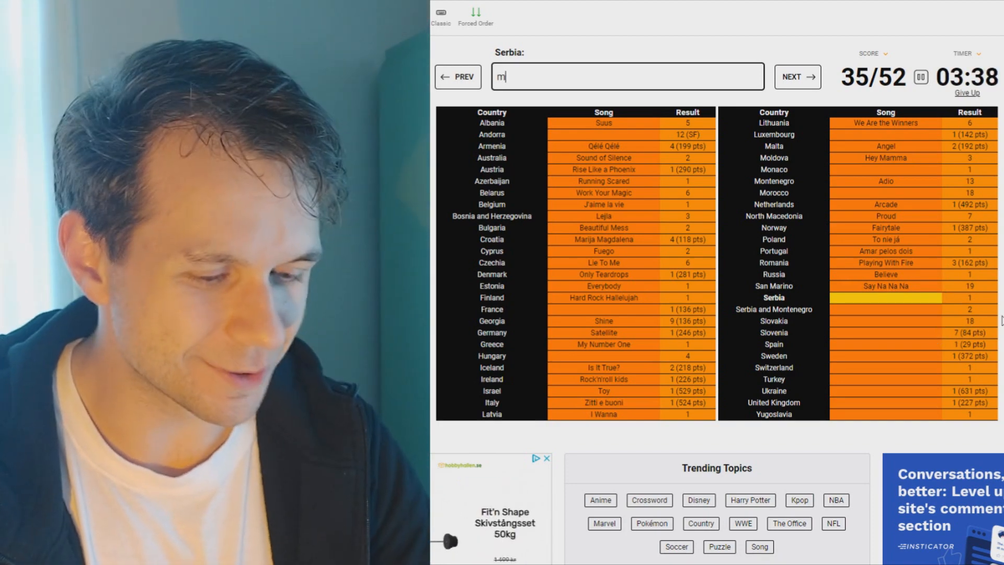
{"action": "type", "text": "Molitva"}
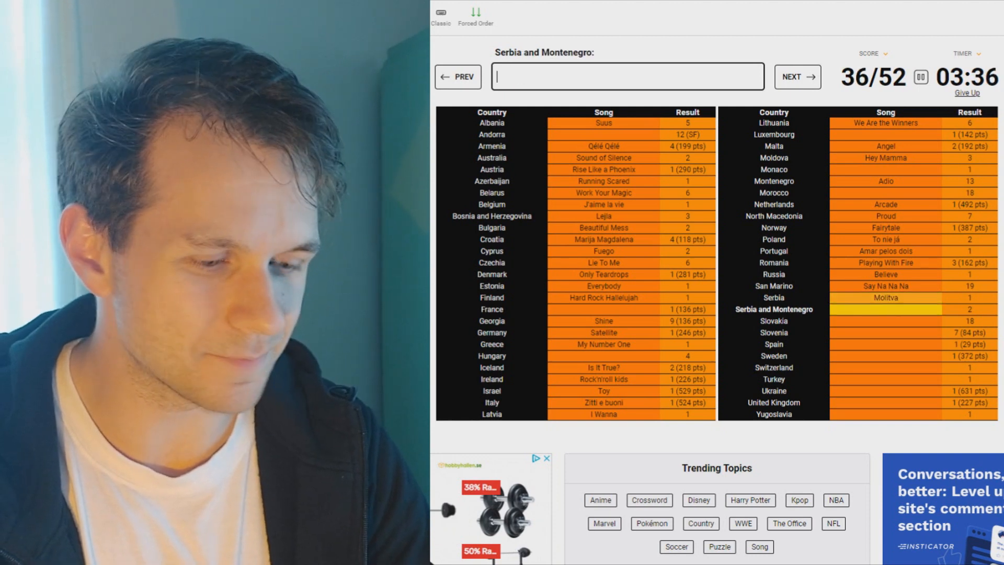
{"action": "type", "text": "lane moj"}
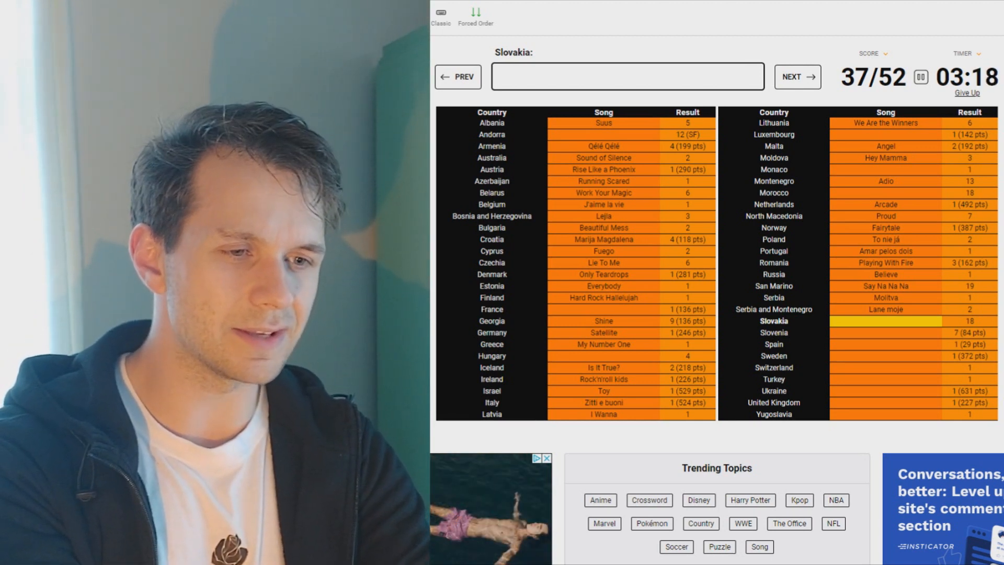
Answer Slovakia, Spain, Sweden and Switzerland (Kým nás máš, La la la, Euphoria, Ne partez pas sans moi), 41/52.
{"action": "type", "text": "kym"}
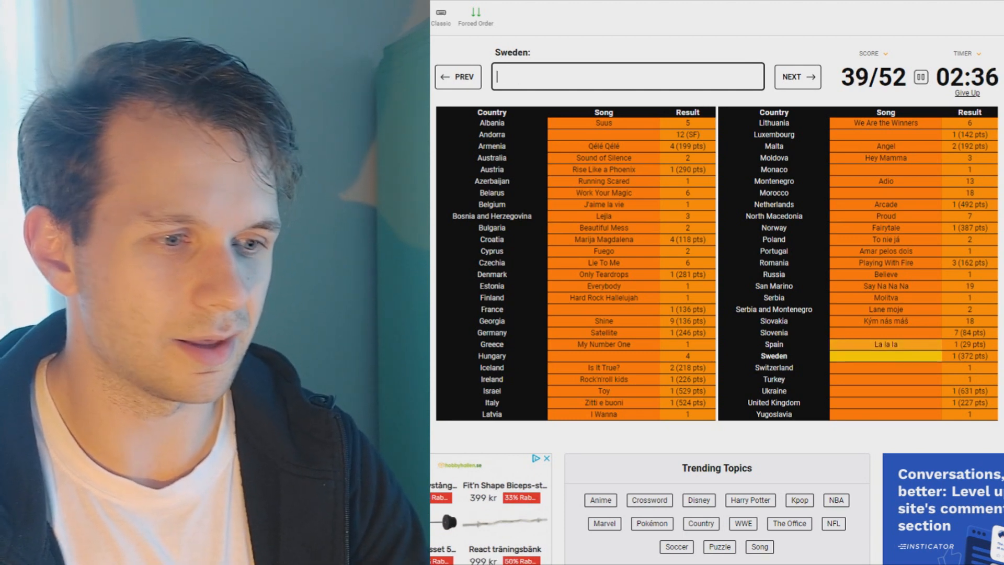
{"action": "type", "text": "eu"}
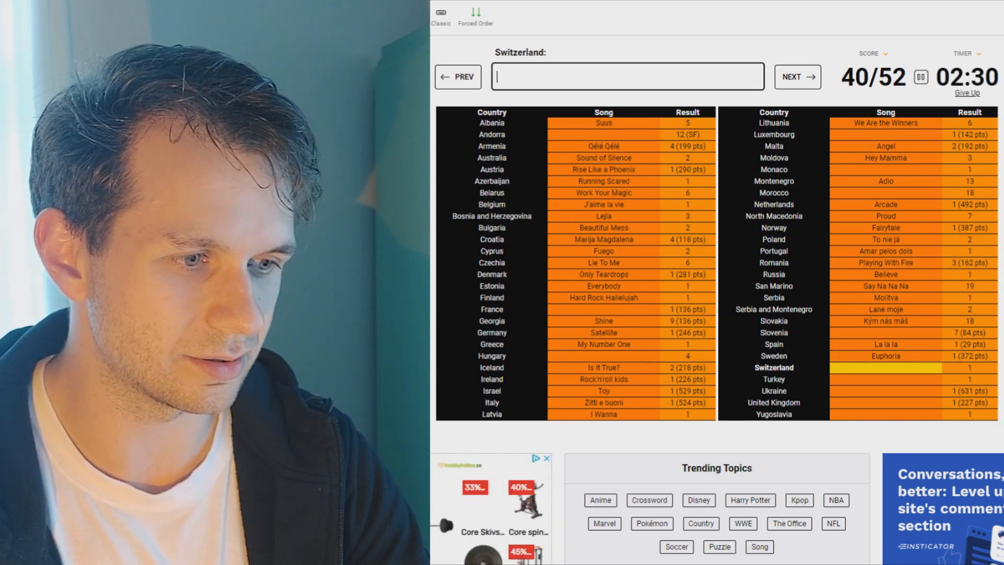
{"action": "type", "text": "ne partez"}
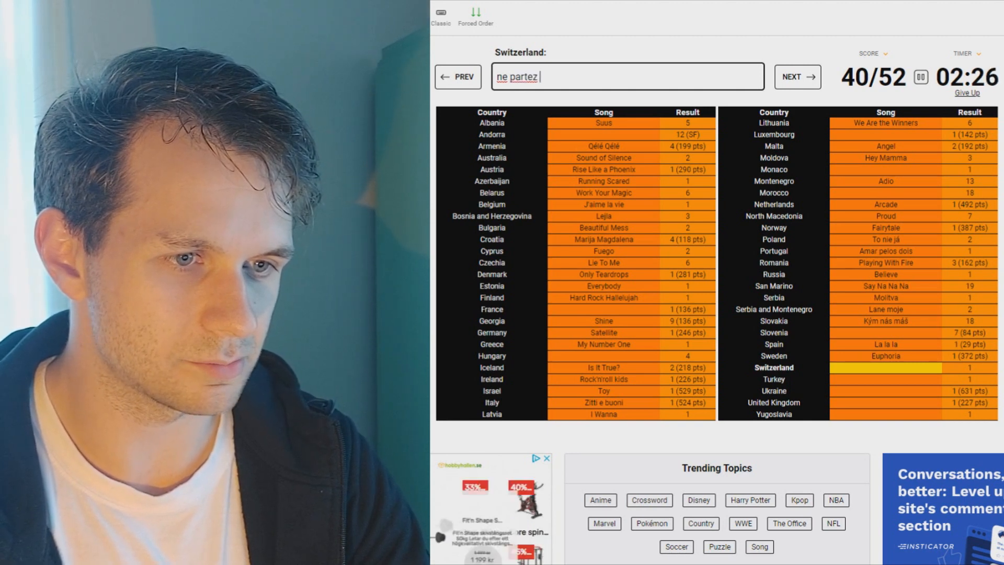
{"action": "key", "text": "enter"}
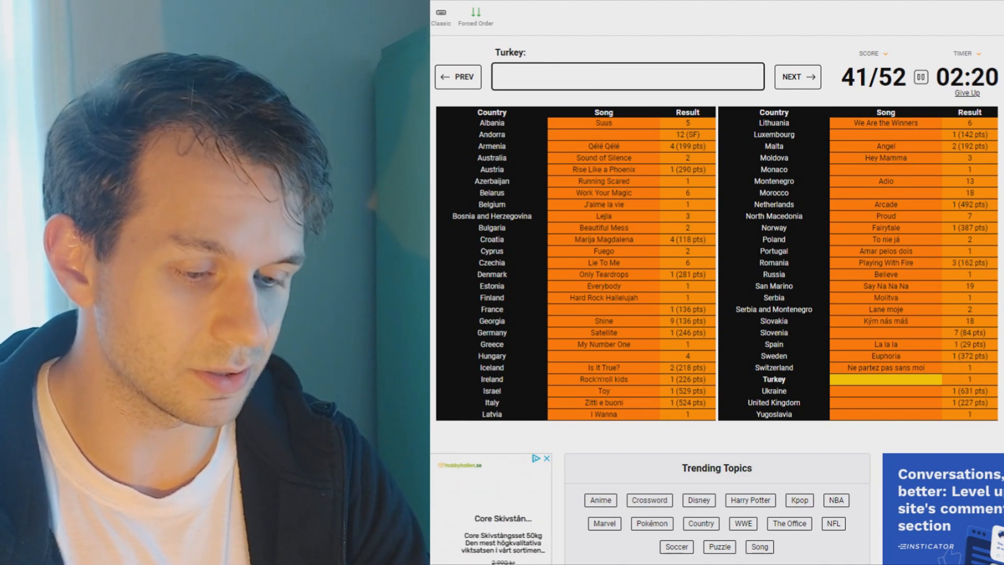
Answer Turkey, Ukraine, UK and Yugoslavia (Every Way That I Can, 1944, Love Shine a Light, Rock Me), 45/52.
{"action": "type", "text": "everywhere that i ca"}
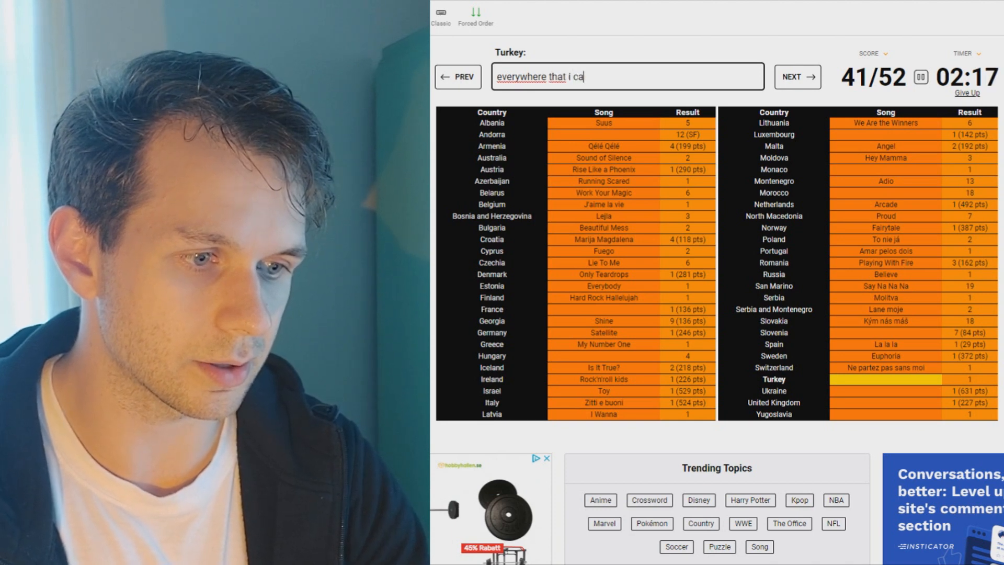
{"action": "type", "text": "n"}
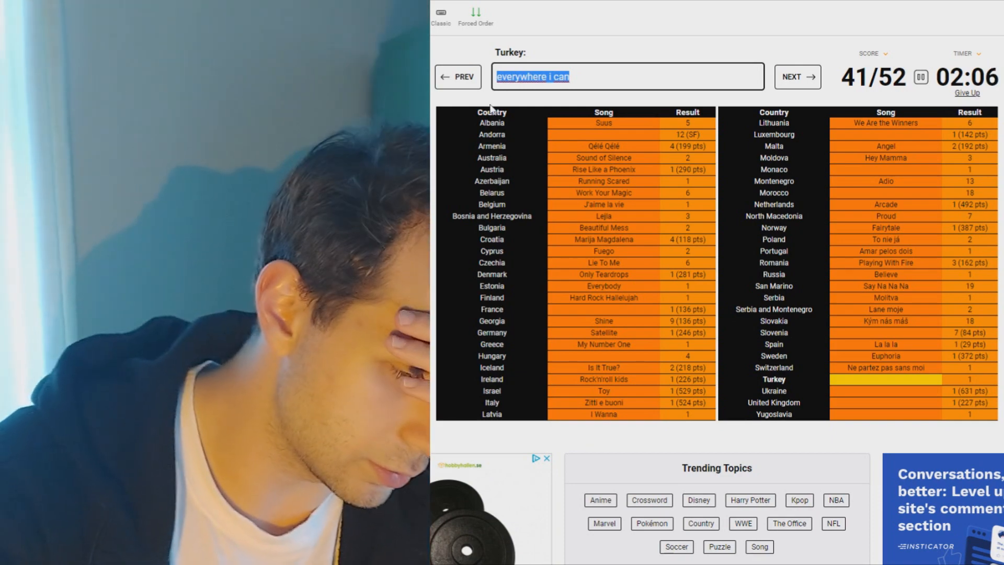
{"action": "type", "text": "every wa"}
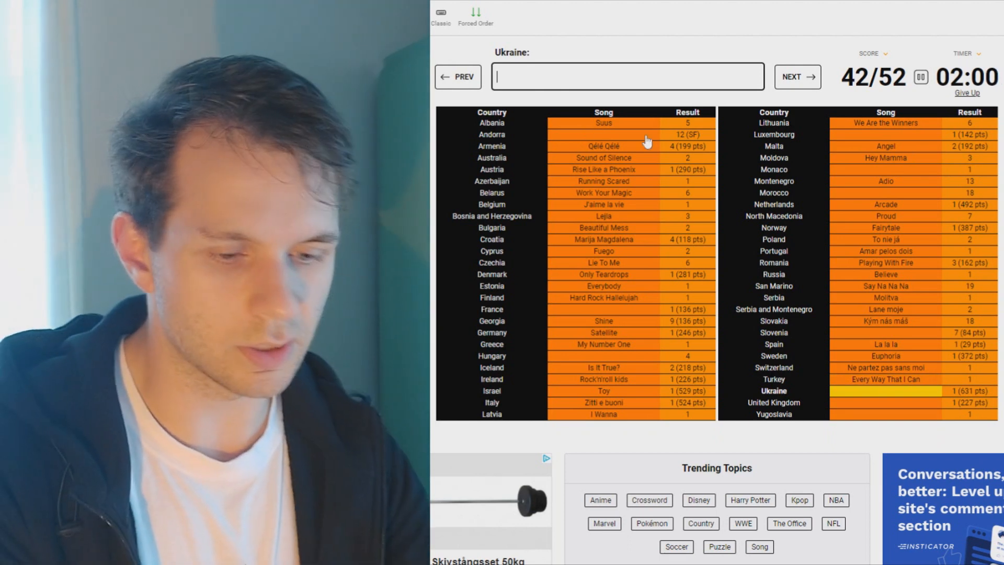
{"action": "type", "text": "stefan"}
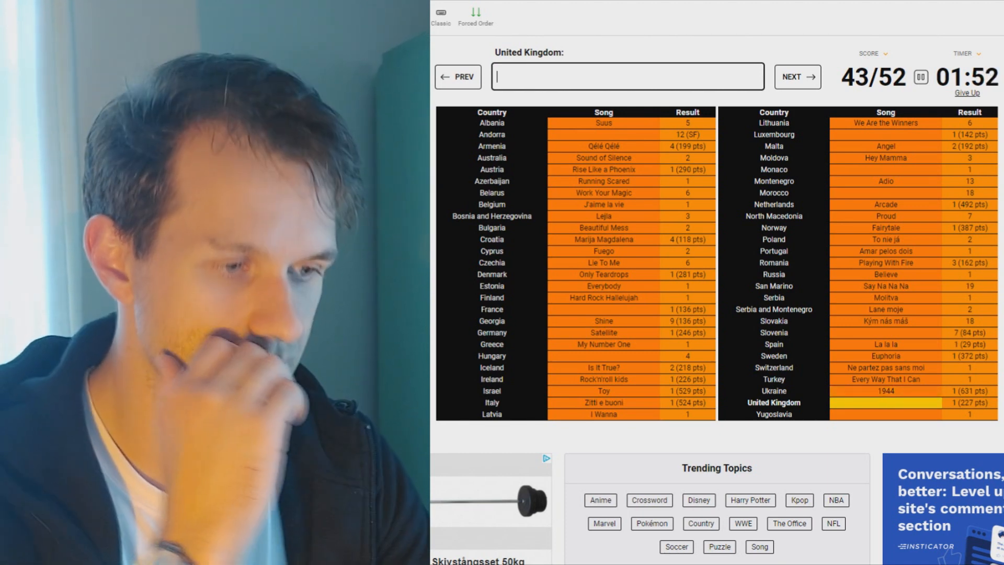
{"action": "type", "text": "love shi"}
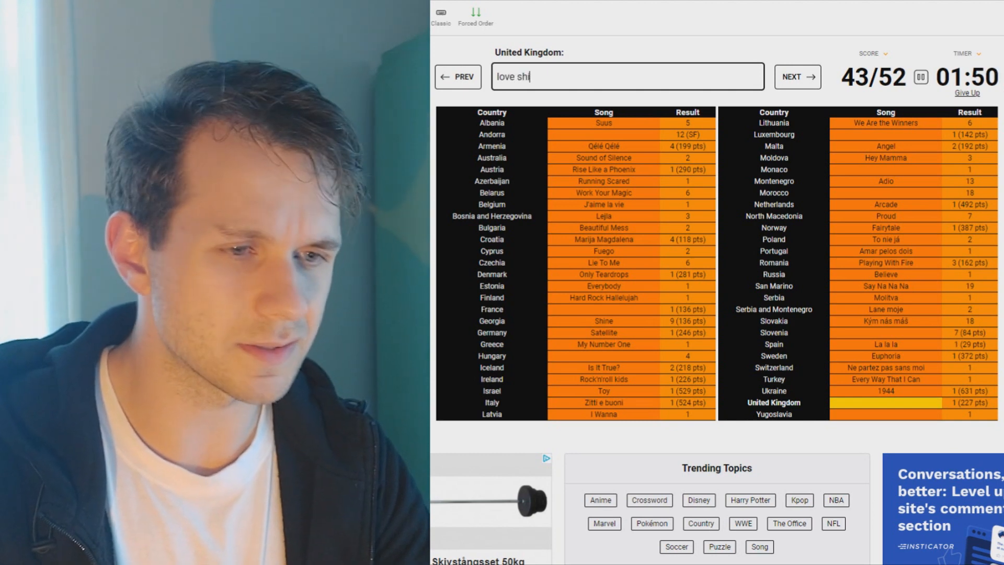
{"action": "key", "text": "Enter"}
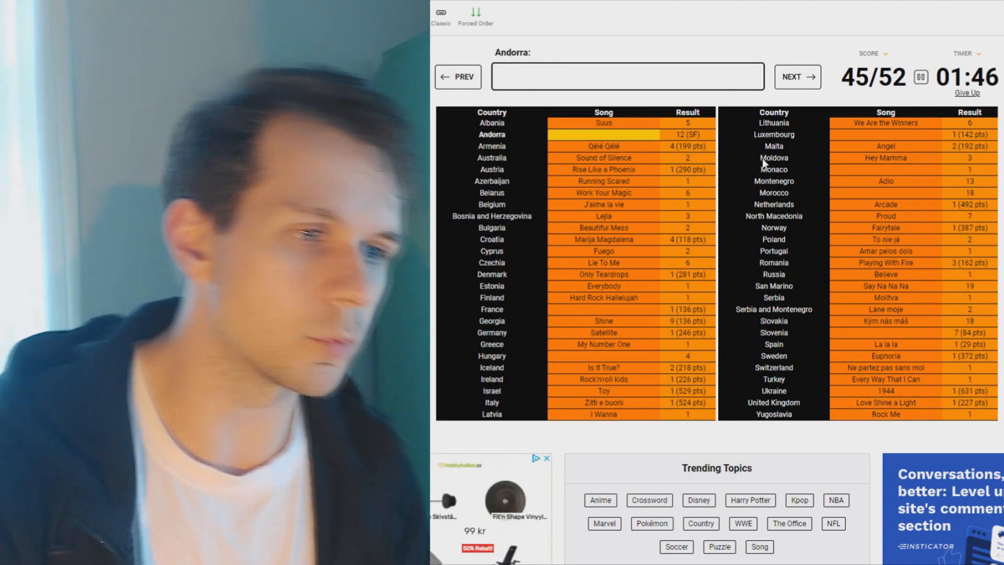
{"action": "mouse_move", "coordinate": [826, 203]}
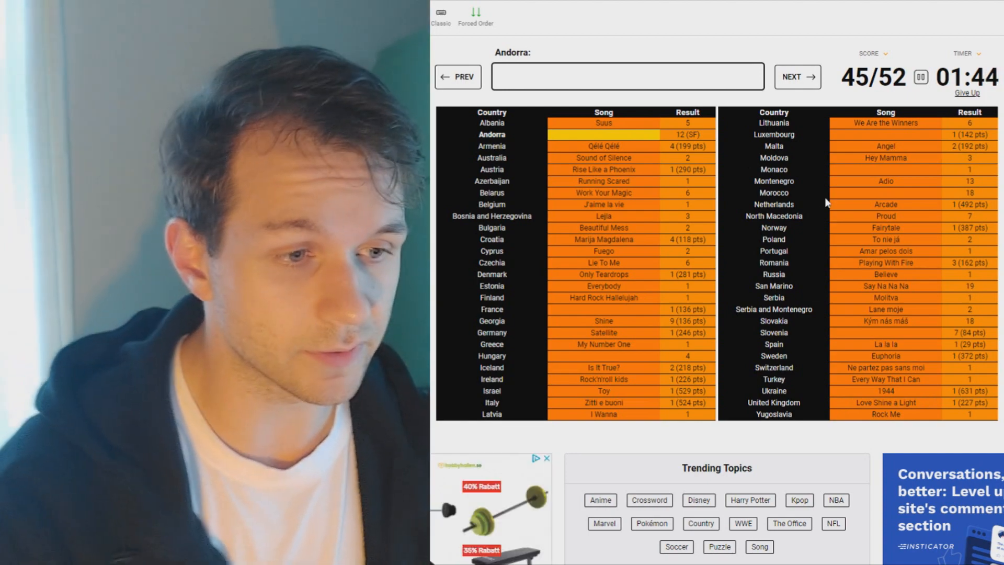
{"action": "mouse_move", "coordinate": [909, 182]}
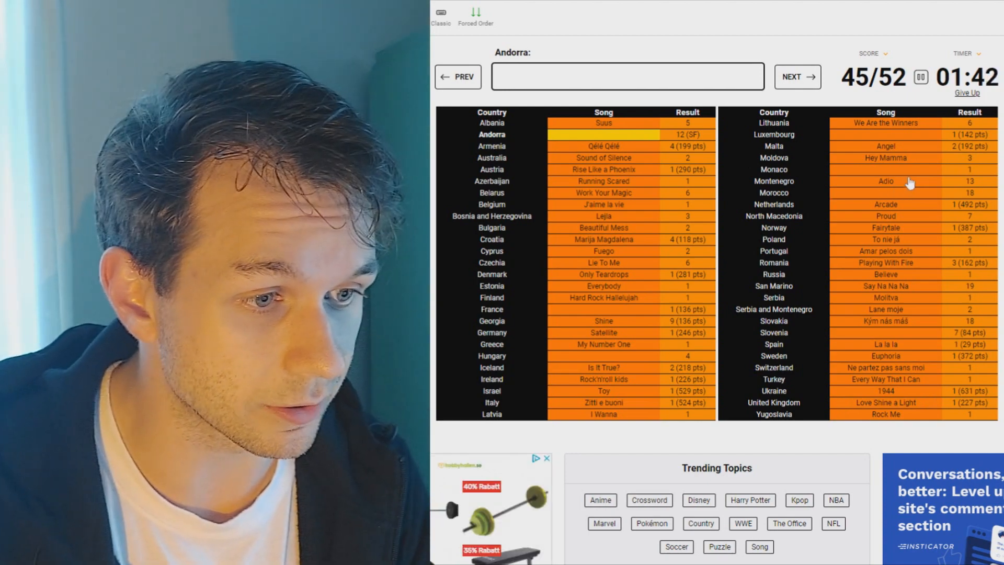
{"action": "left_click", "coordinate": [797, 77]}
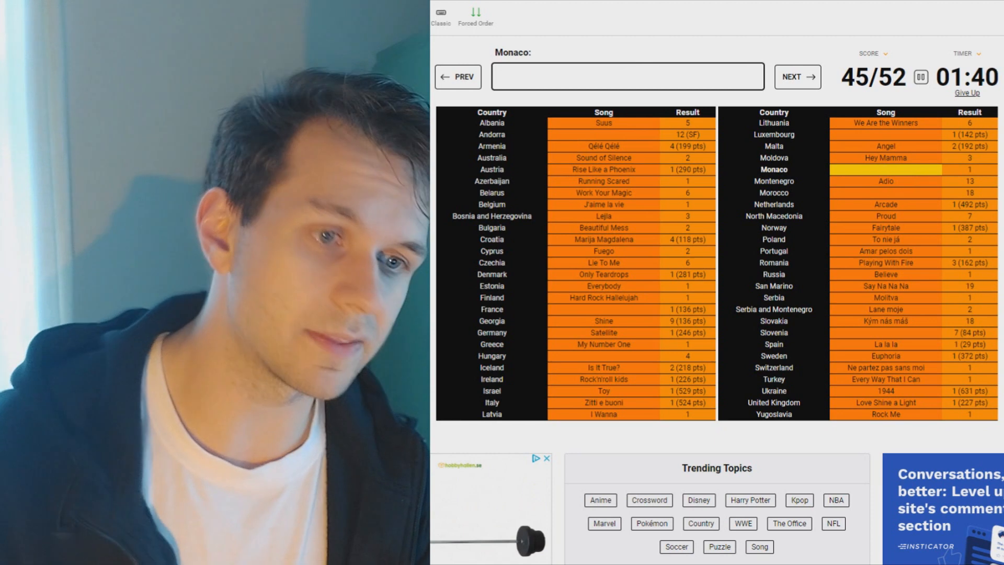
{"action": "type", "text": "un banc un"}
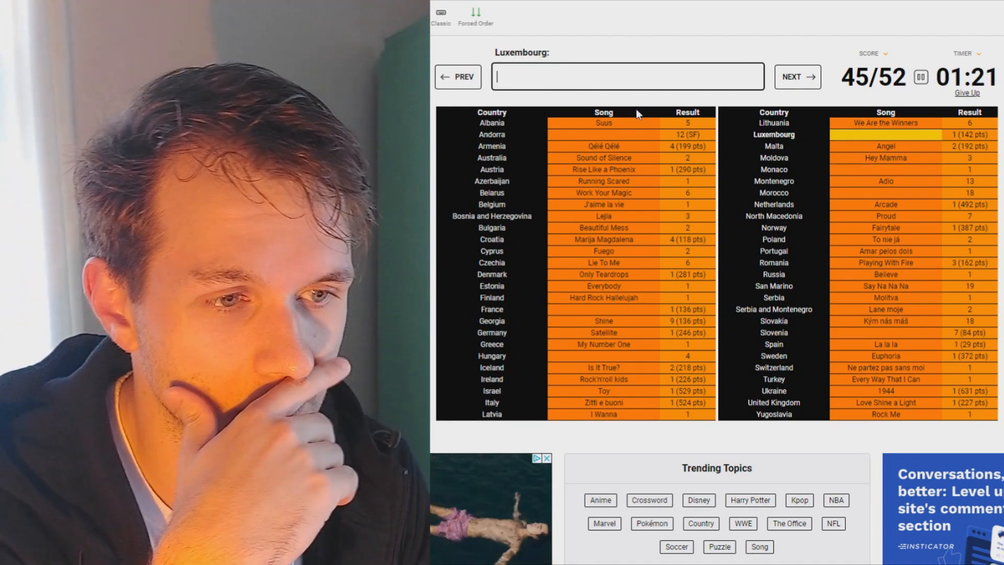
{"action": "type", "text": "tou le"}
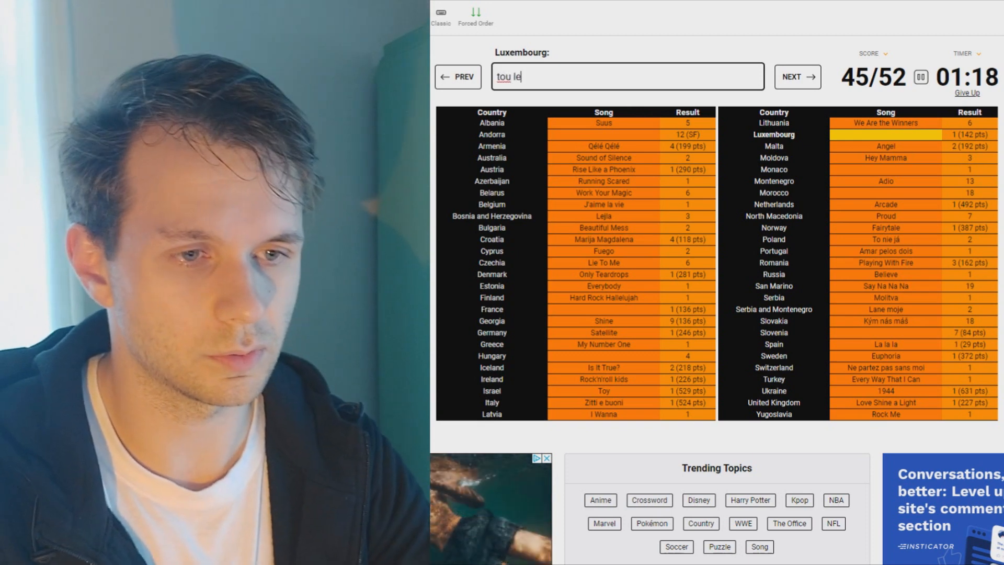
{"action": "type", "text": "reconnaitras"}
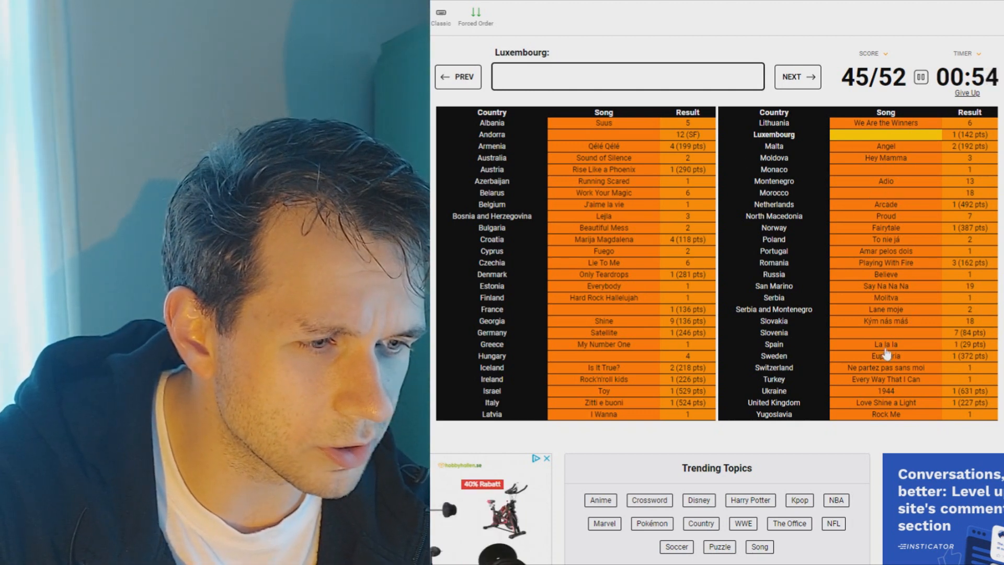
Jump back to fill Slovenia with Prisluhni mi and Andorra with Salvem el món, finishing 47/52.
{"action": "left_click", "coordinate": [797, 77]}
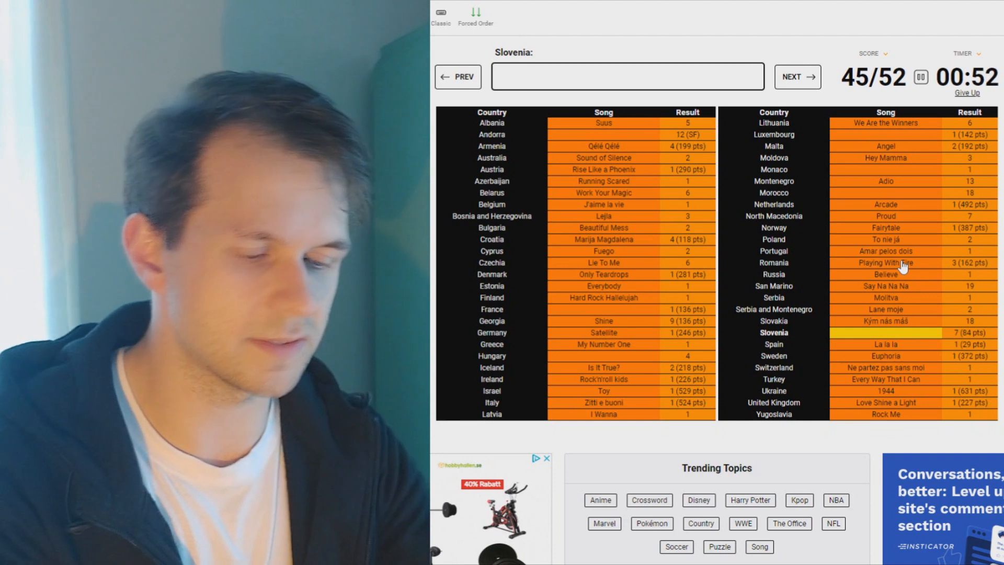
{"action": "type", "text": "prisluhni"}
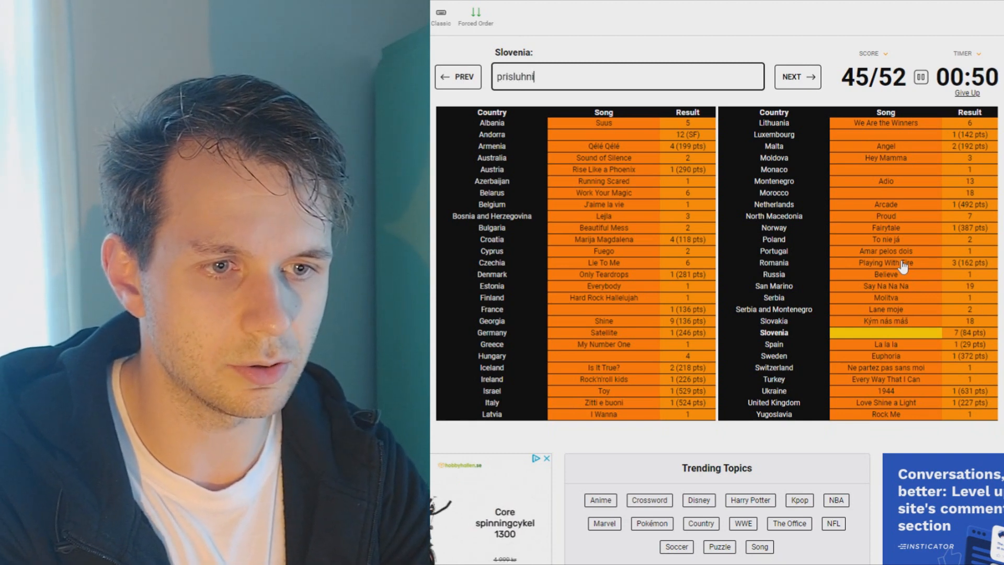
{"action": "left_click", "coordinate": [797, 77]}
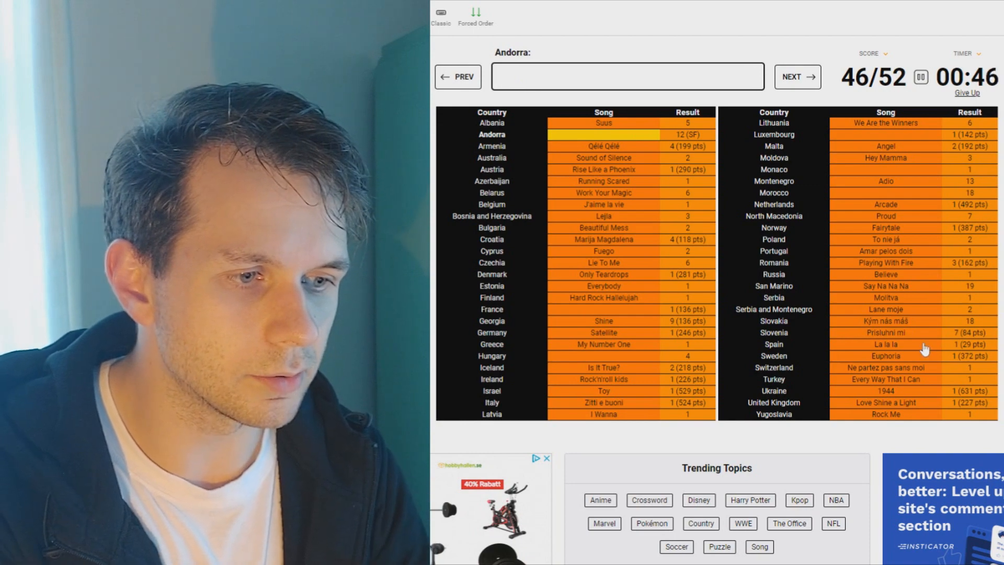
{"action": "mouse_move", "coordinate": [904, 333]}
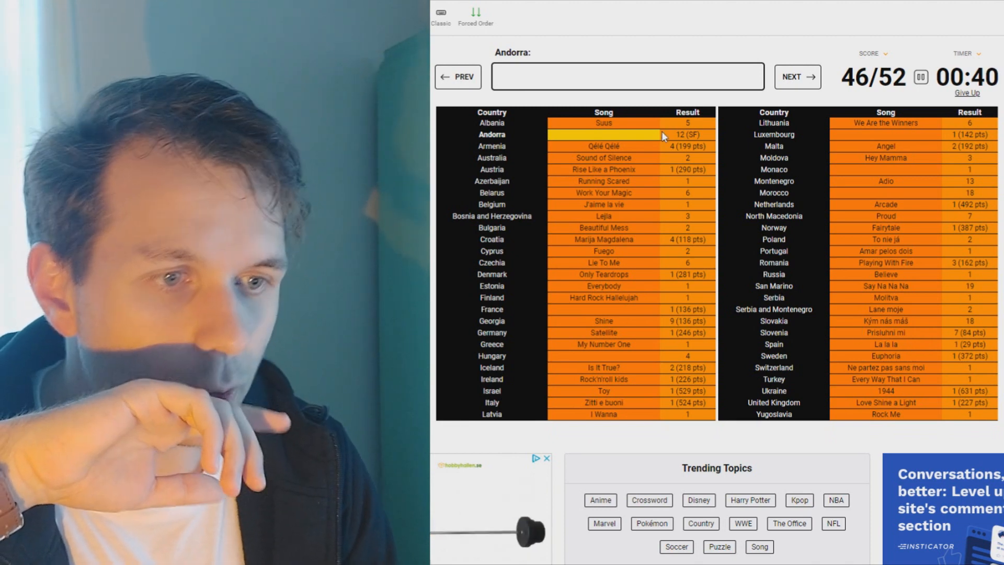
{"action": "type", "text": "salv"}
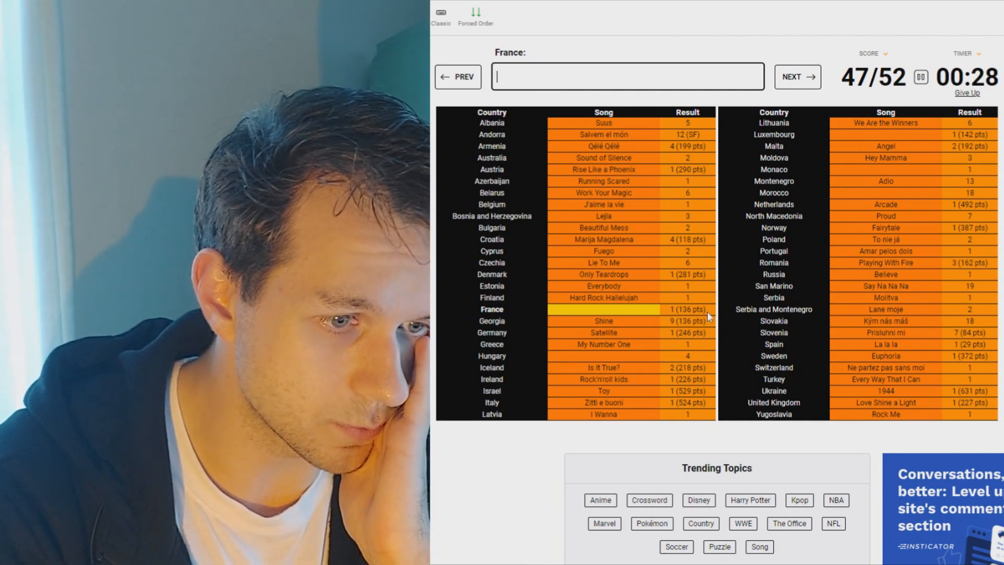
{"action": "type", "text": "tom pil"}
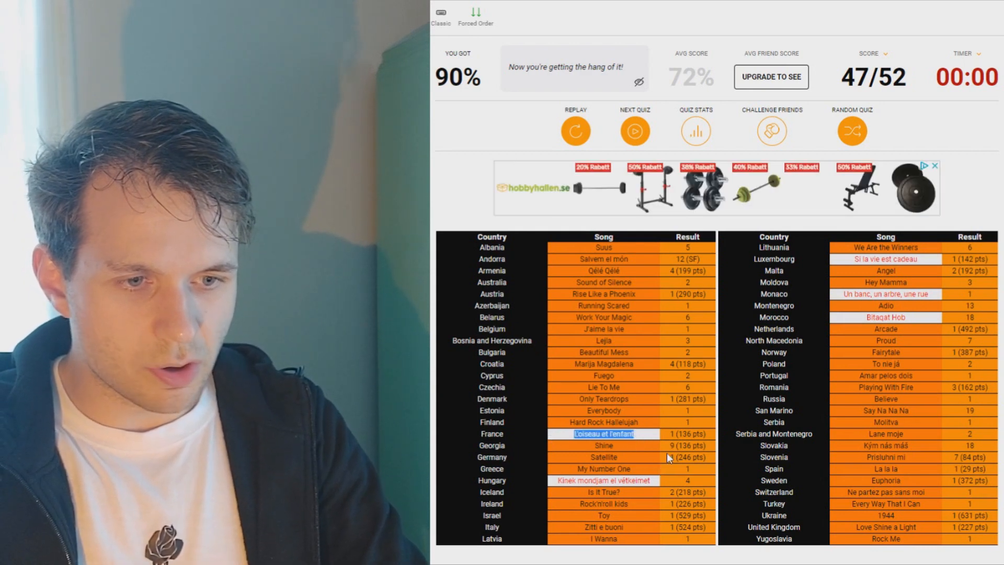
{"action": "mouse_move", "coordinate": [651, 438]}
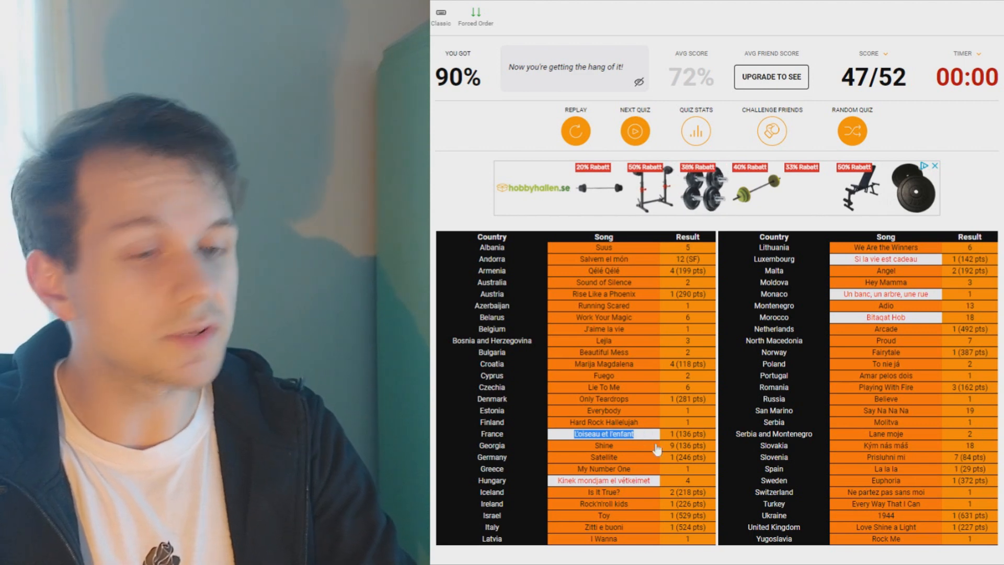
Review the revealed missed songs and open Quiz Stats for per-song percent-correct figures.
{"action": "scroll", "scroll_direction": "down", "scroll_amount": 3}
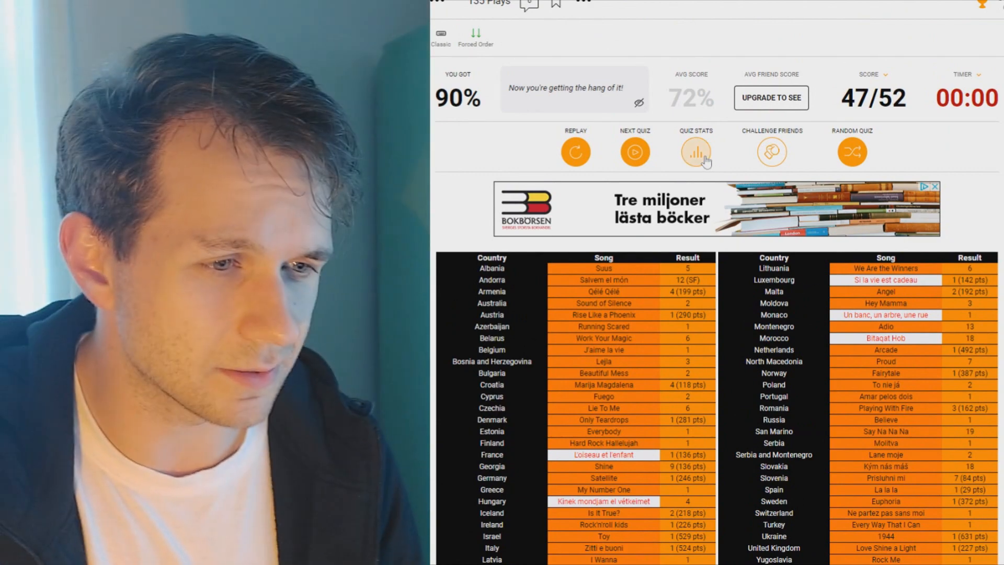
{"action": "left_click", "coordinate": [696, 152]}
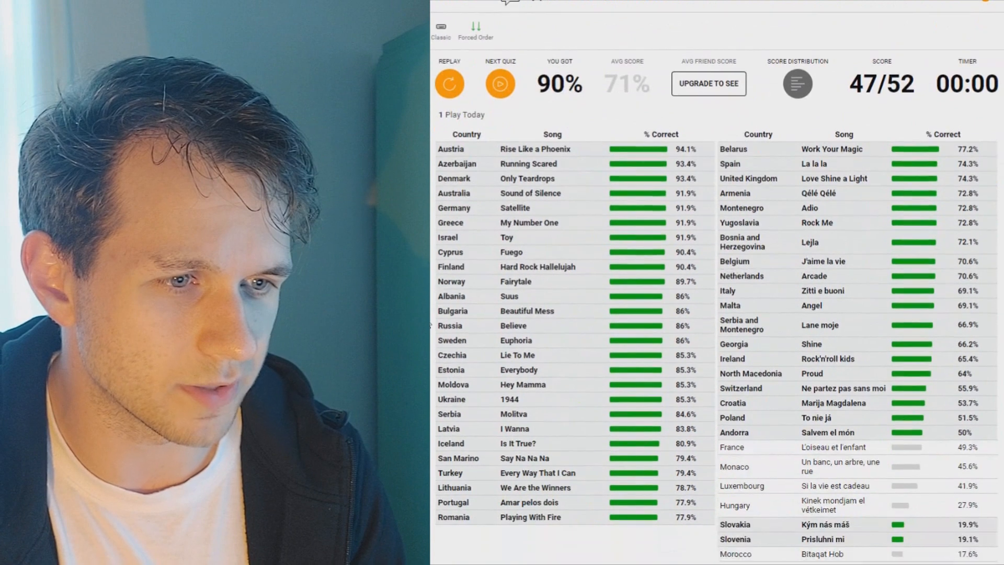